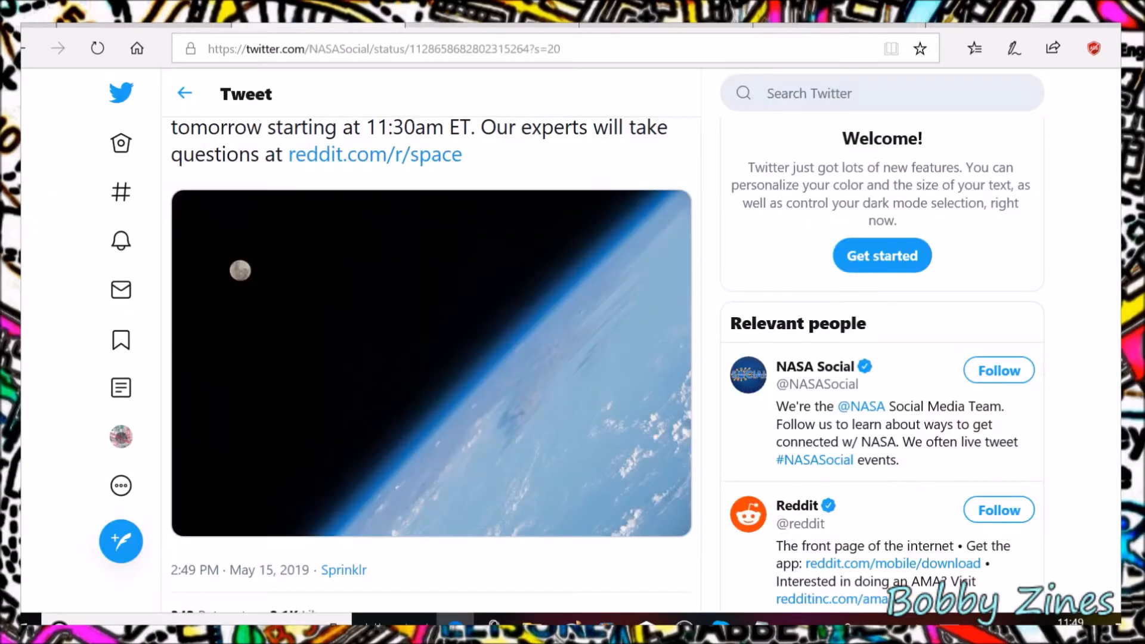
{"action": "scroll", "scroll_direction": "up", "scroll_amount": 3}
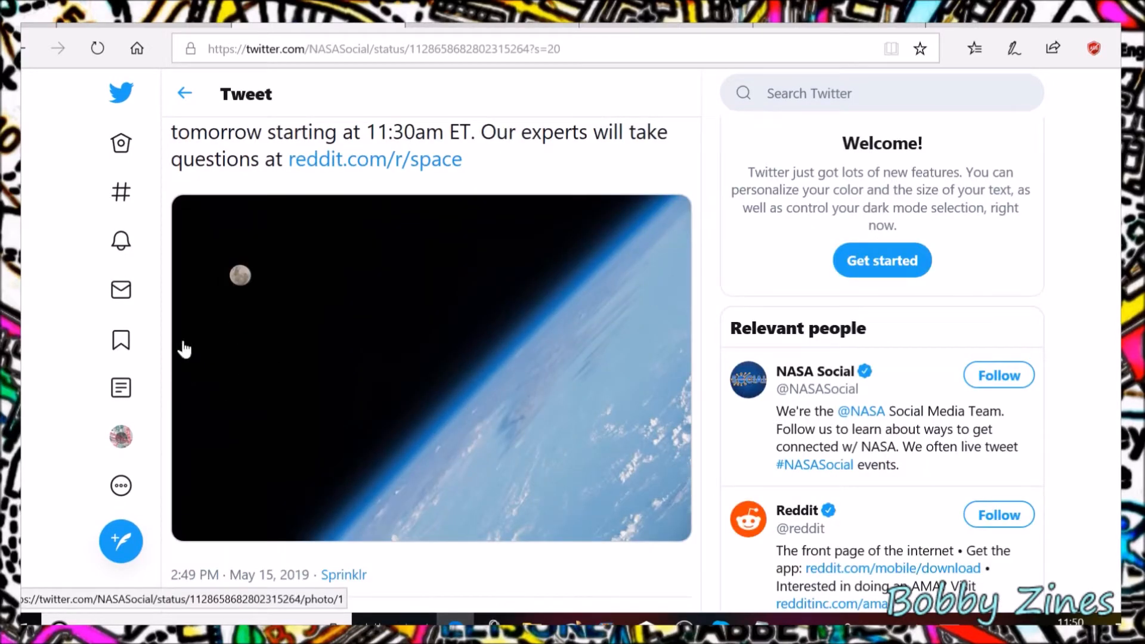
{"action": "mouse_move", "coordinate": [293, 336]}
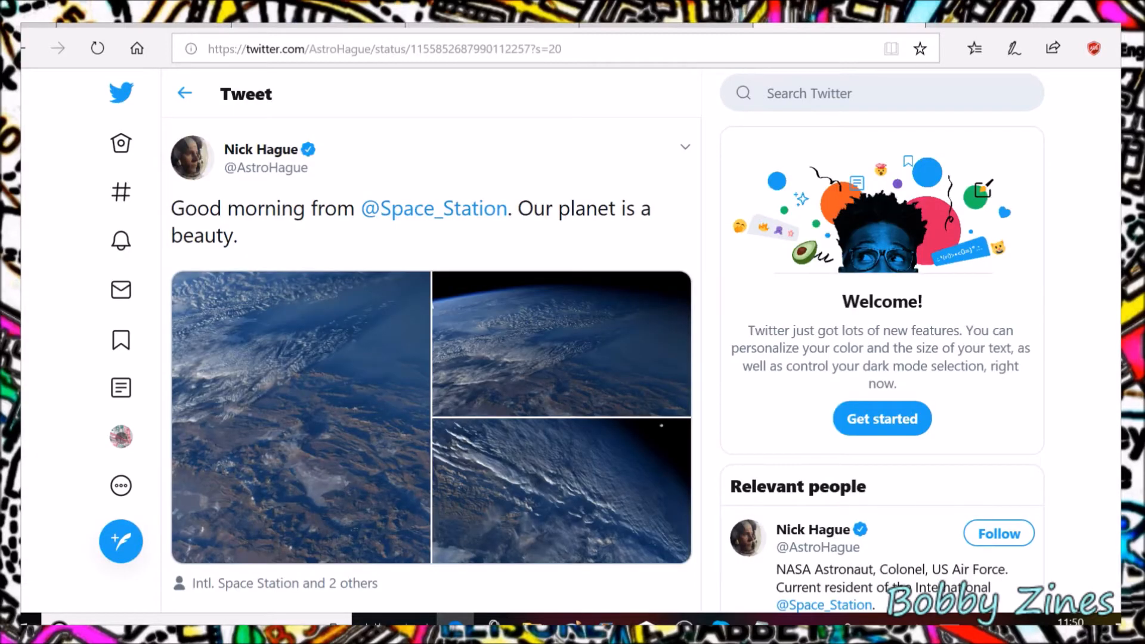
{"action": "scroll", "scroll_direction": "down", "scroll_amount": 3}
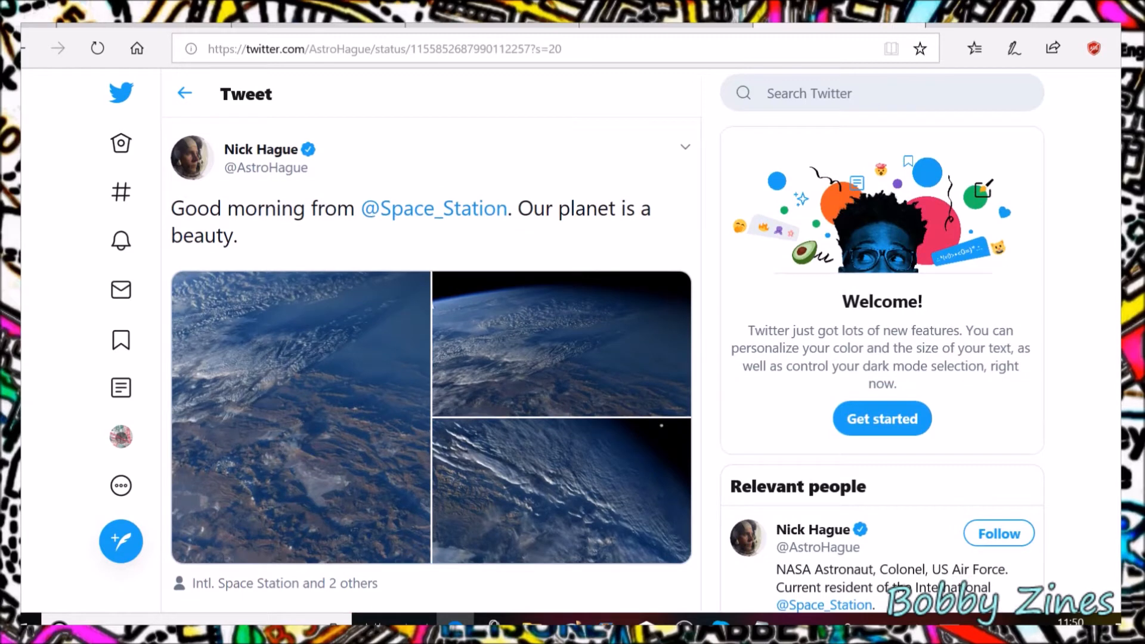
{"action": "mouse_move", "coordinate": [306, 401]}
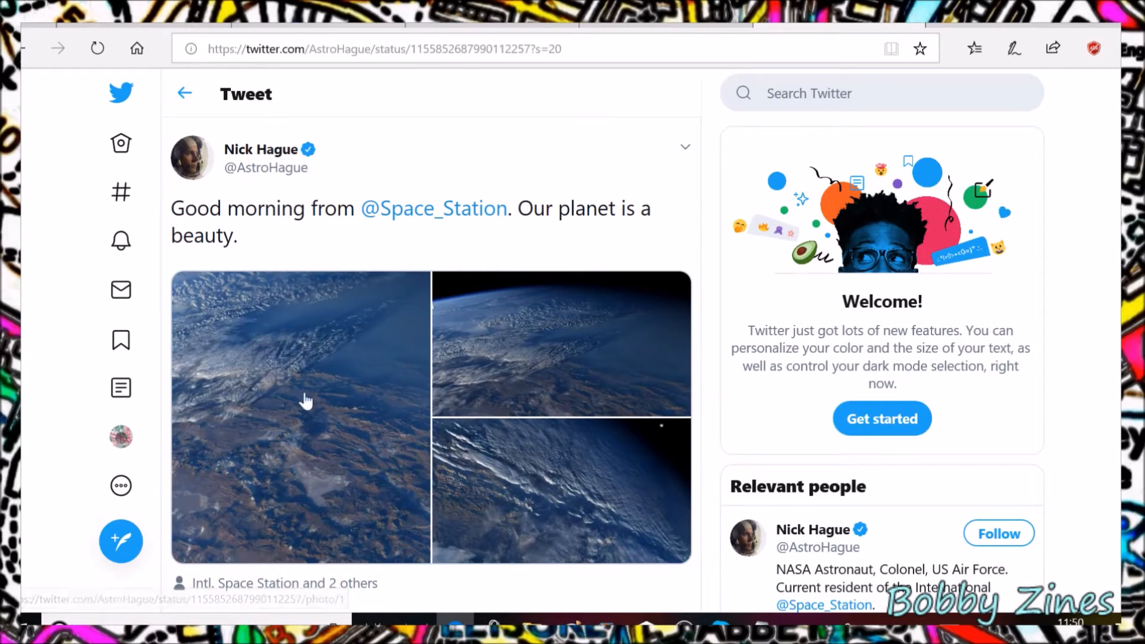
- Open the first Earth photo full-size and advance to the third, showing the Moon
{"action": "left_click", "coordinate": [299, 416]}
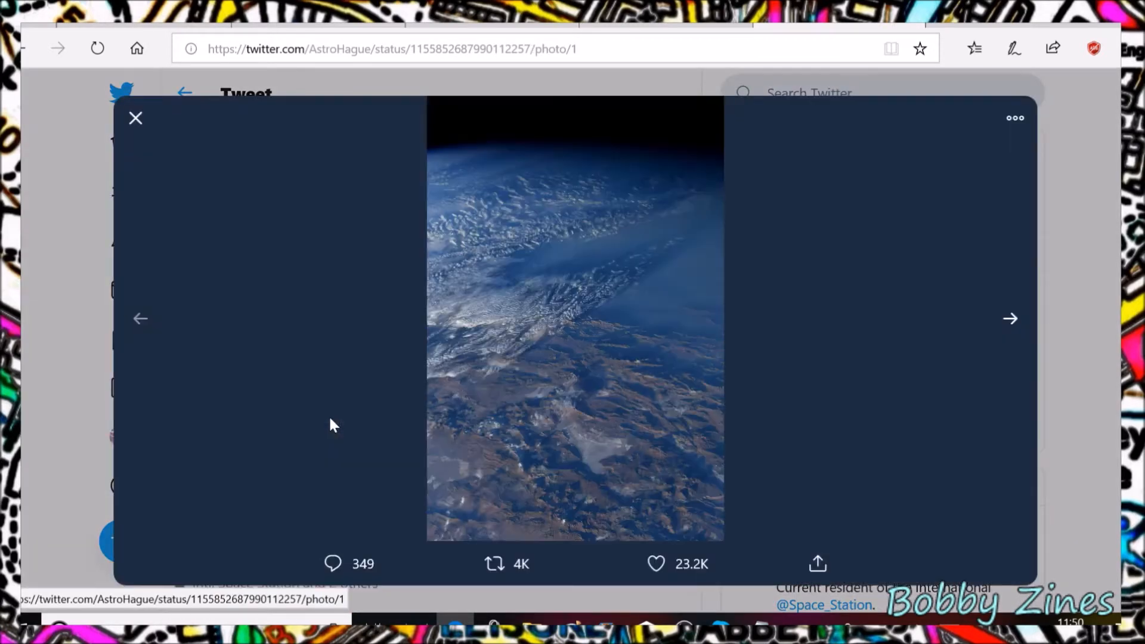
{"action": "left_click", "coordinate": [1011, 318]}
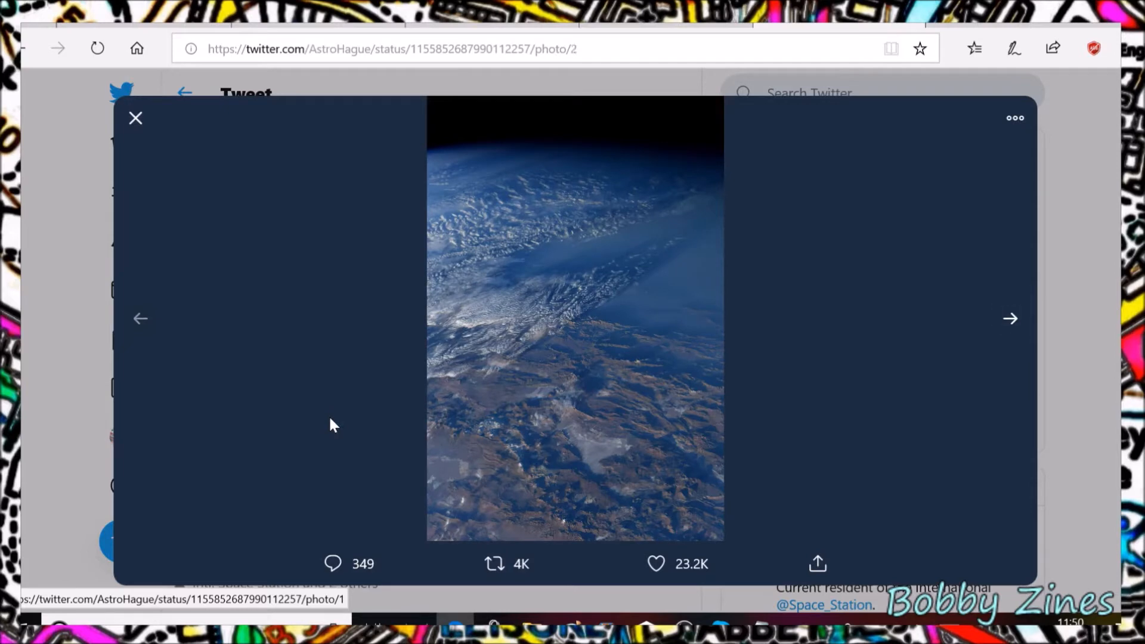
{"action": "left_click", "coordinate": [1011, 318]}
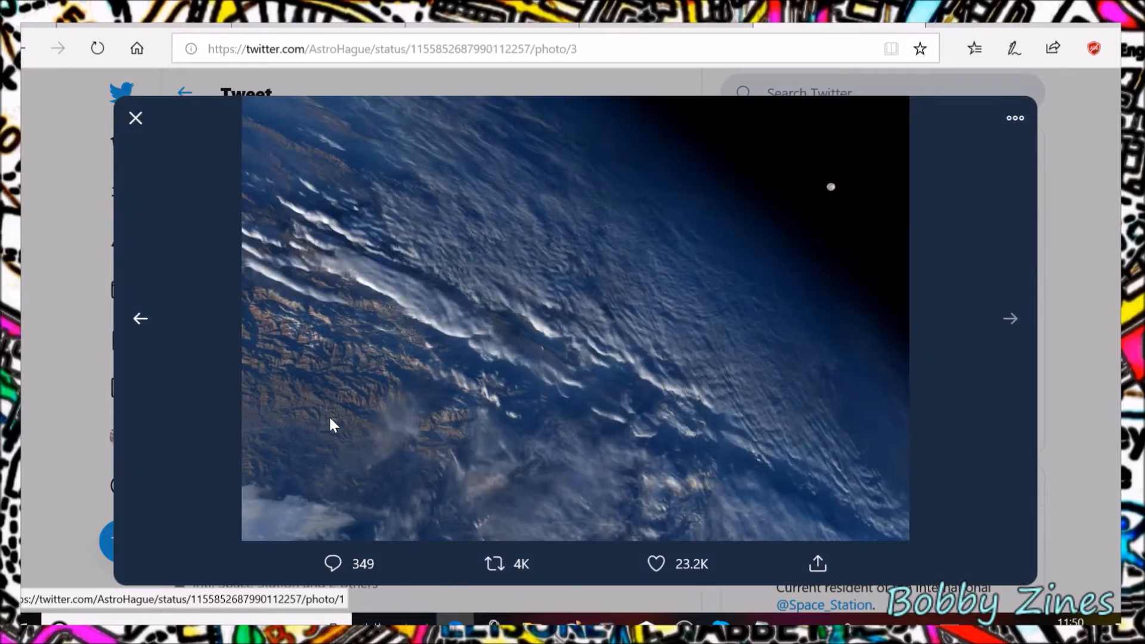
{"action": "mouse_move", "coordinate": [759, 172]}
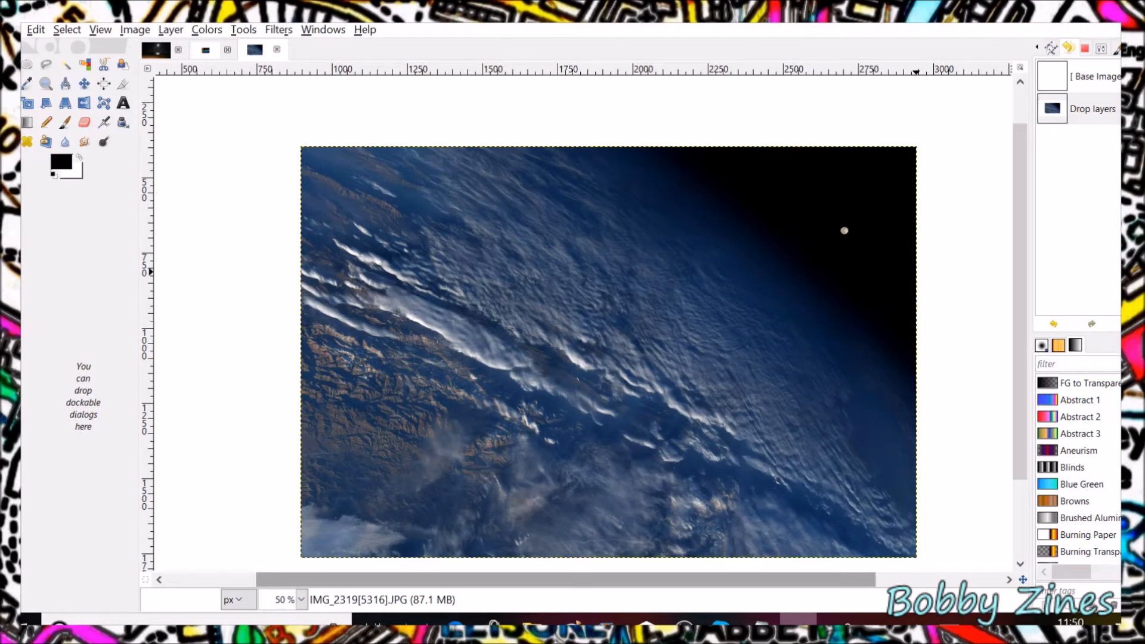
- Zoom IMG_2319 to 300% to look closely at the Moon
{"action": "type", "text": "300"}
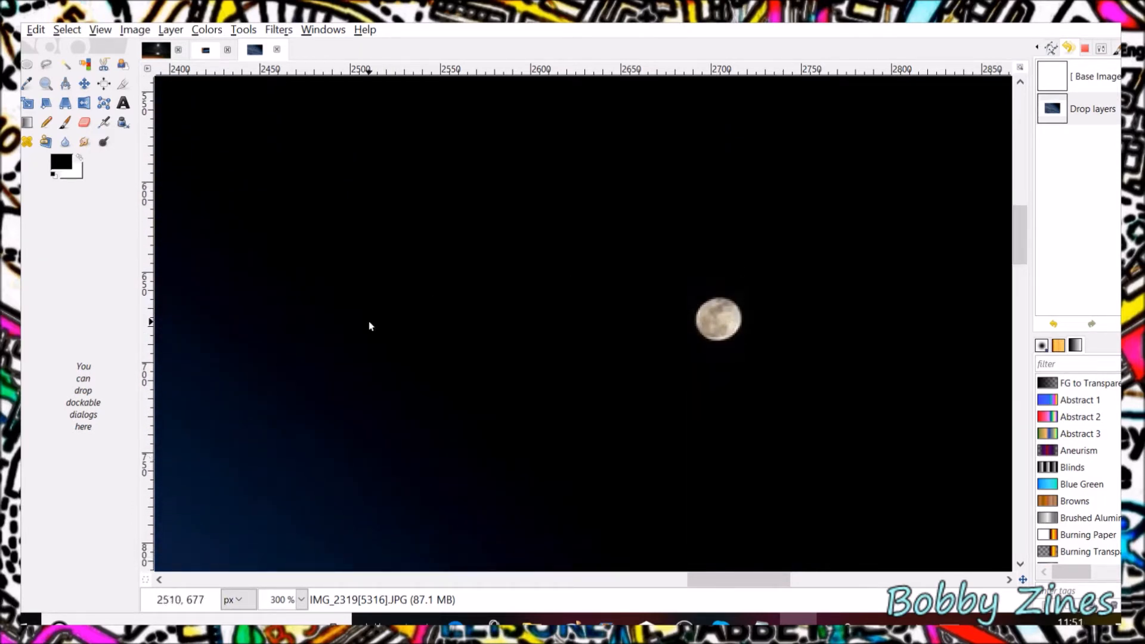
- Raise IMG_2319's Hue-Saturation lightness to 67 and apply, exposing boxes around the Moon
{"action": "right_click", "coordinate": [368, 325]}
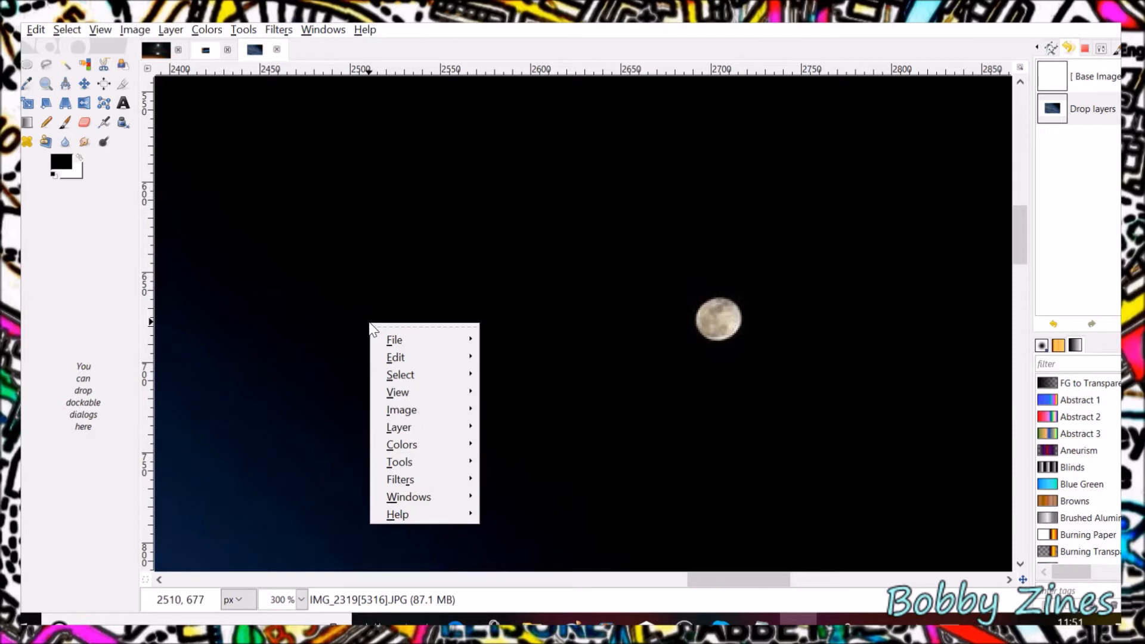
{"action": "left_click", "coordinate": [401, 443]}
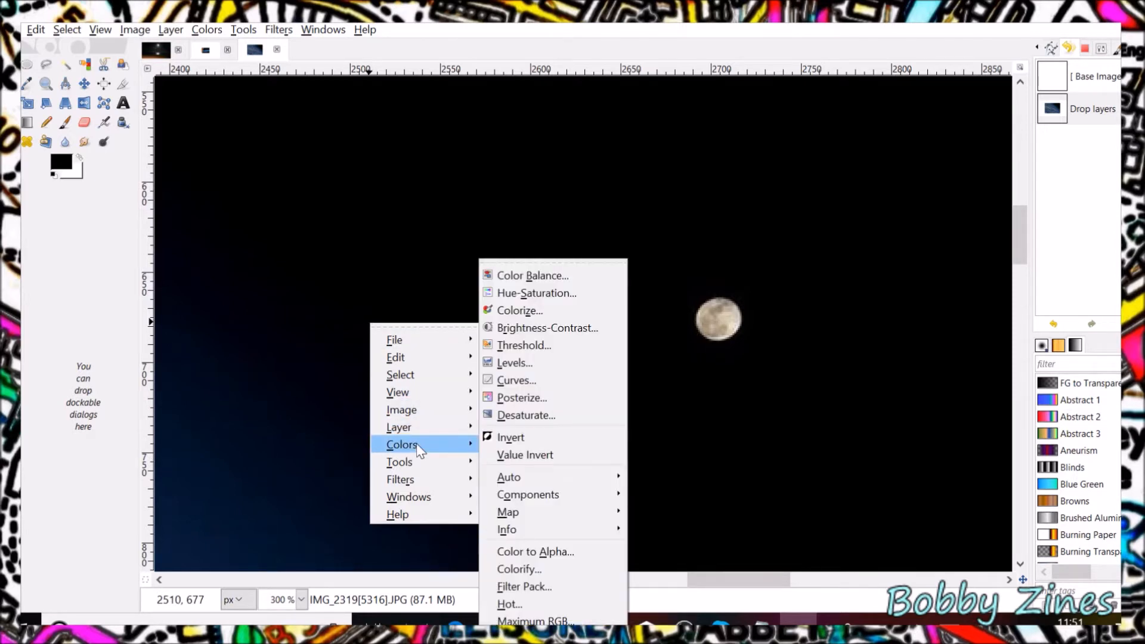
{"action": "mouse_move", "coordinate": [536, 292]}
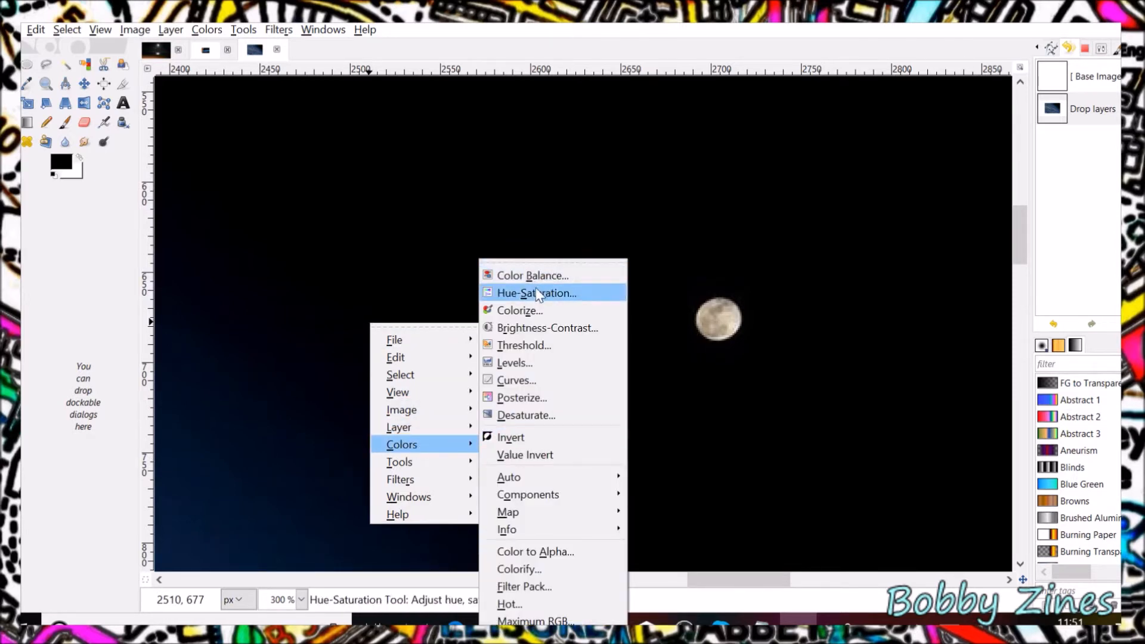
{"action": "left_click", "coordinate": [536, 293]}
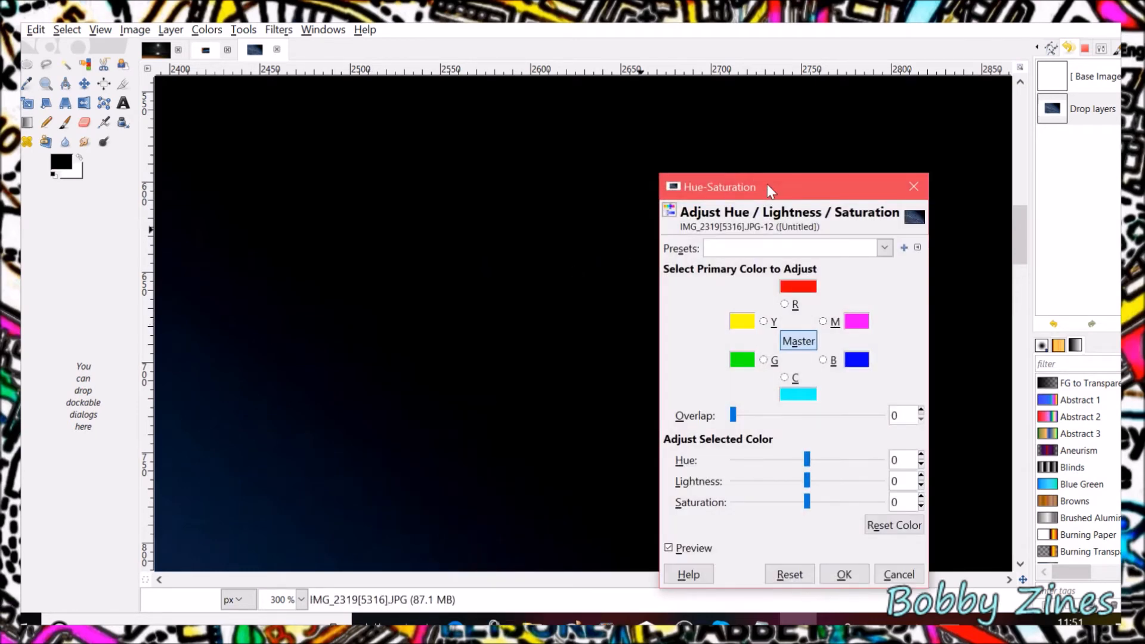
{"action": "left_click_drag", "start_coordinate": [792, 186], "coordinate": [426, 141]}
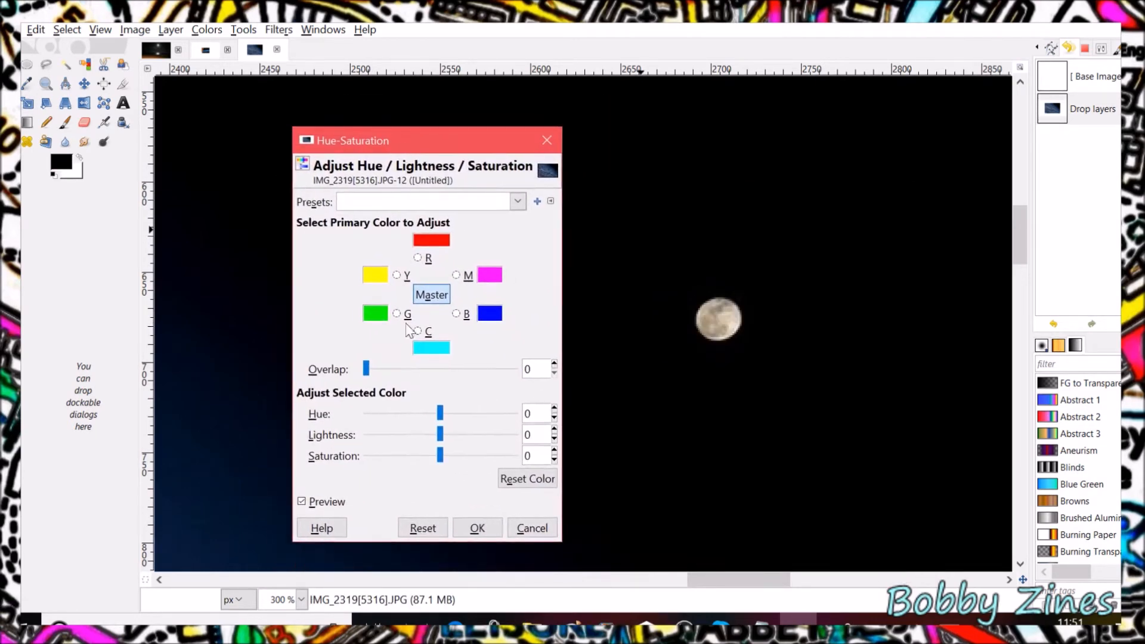
{"action": "left_click", "coordinate": [441, 434]}
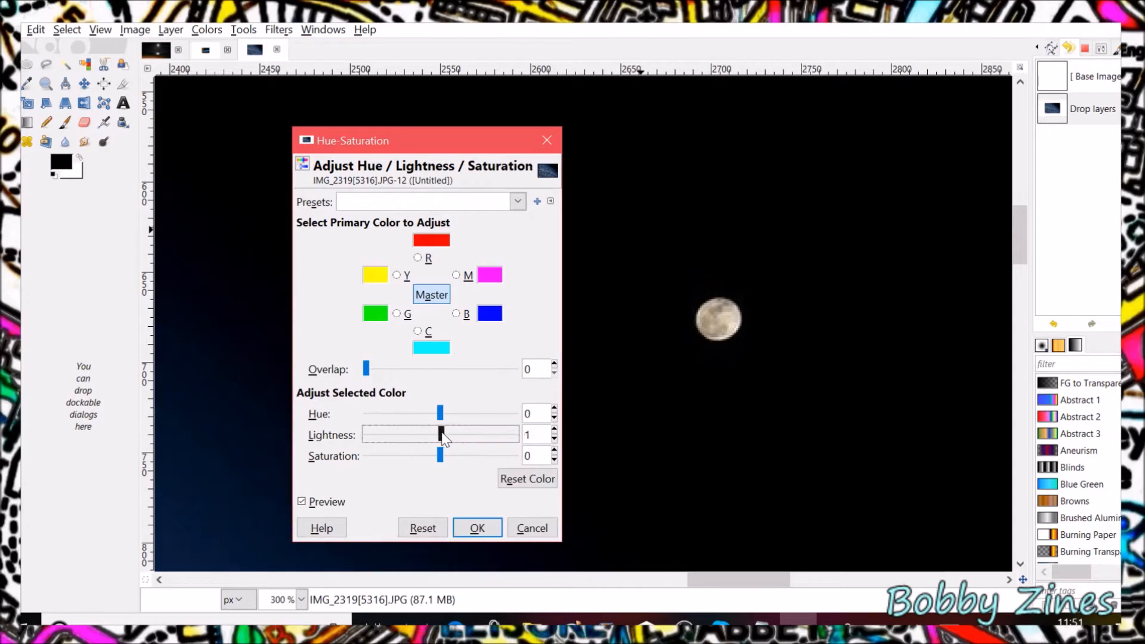
{"action": "left_click_drag", "start_coordinate": [439, 434], "coordinate": [455, 435]}
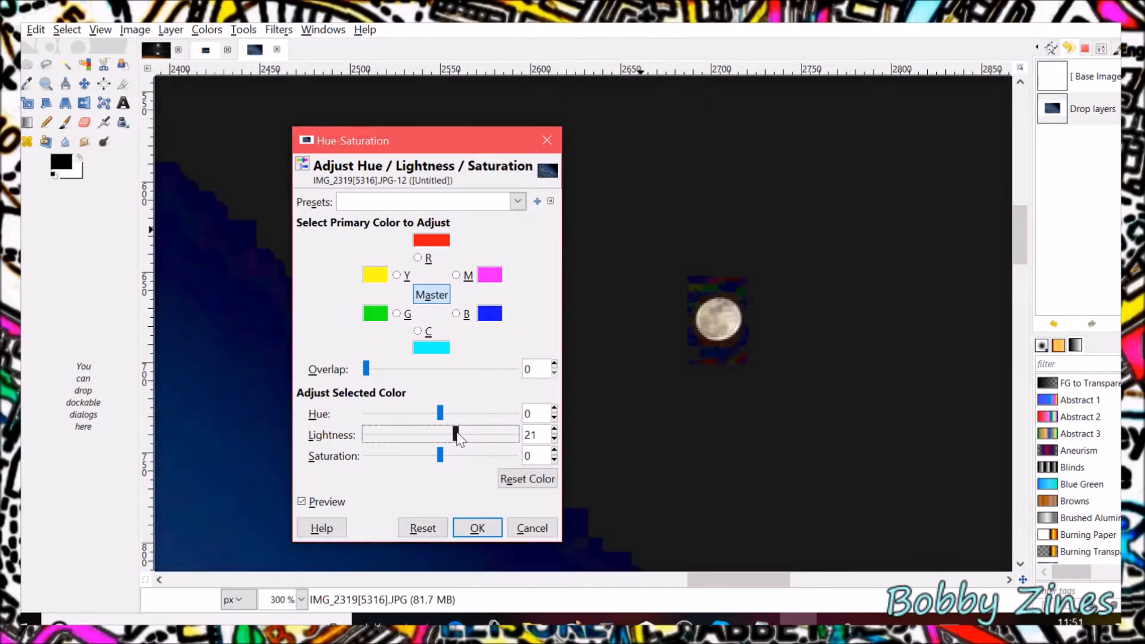
{"action": "left_click_drag", "start_coordinate": [455, 434], "coordinate": [471, 434]}
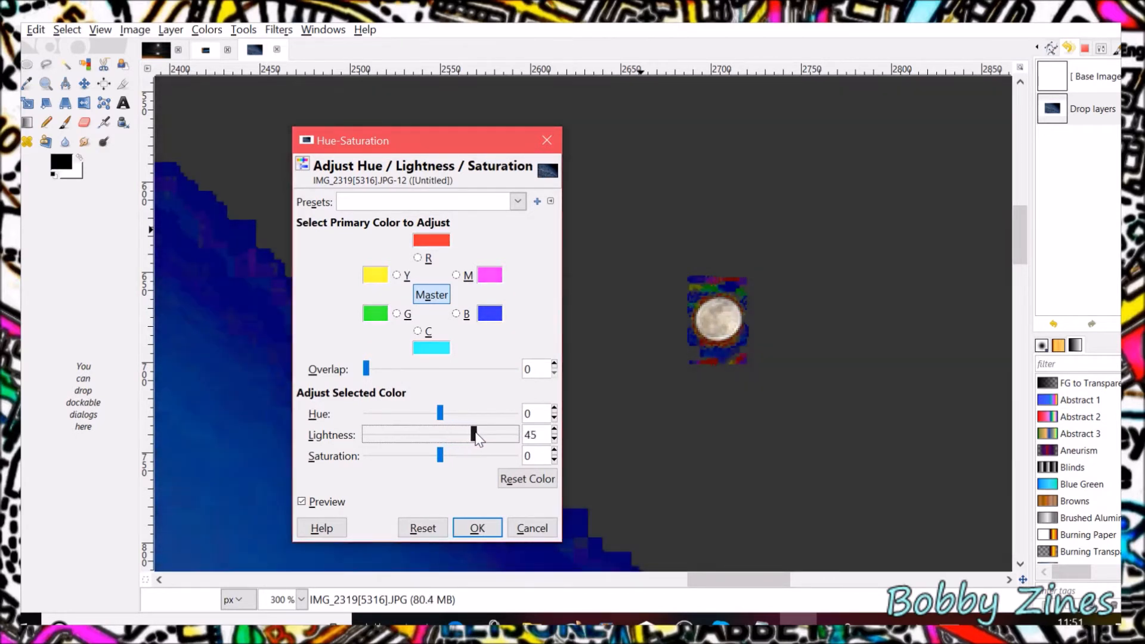
{"action": "left_click_drag", "start_coordinate": [471, 434], "coordinate": [489, 435]}
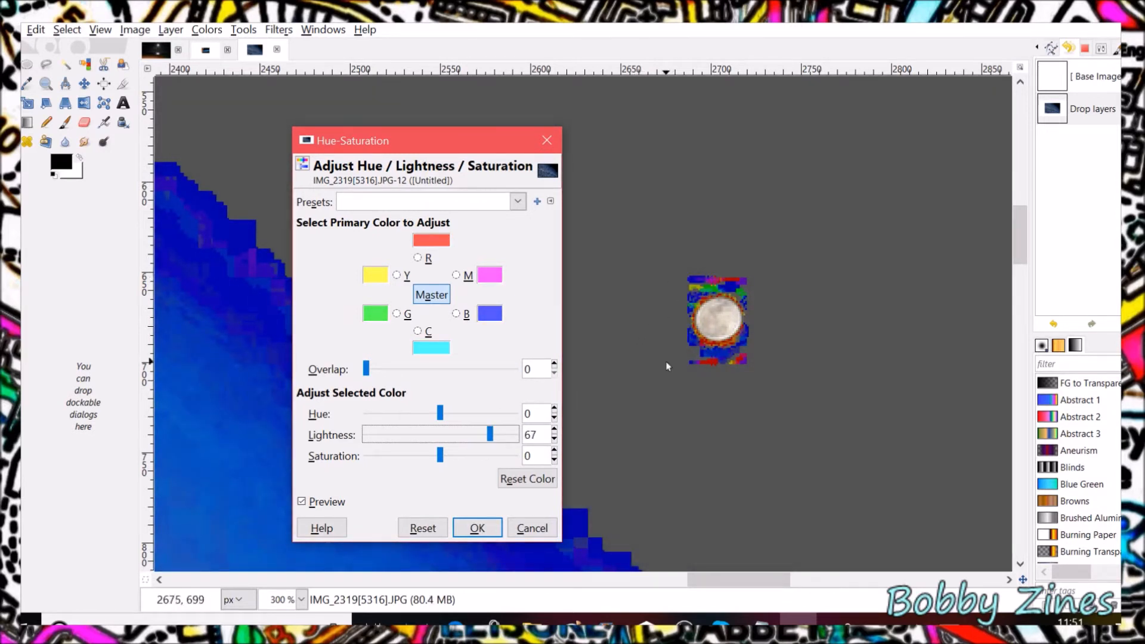
{"action": "left_click", "coordinate": [477, 528]}
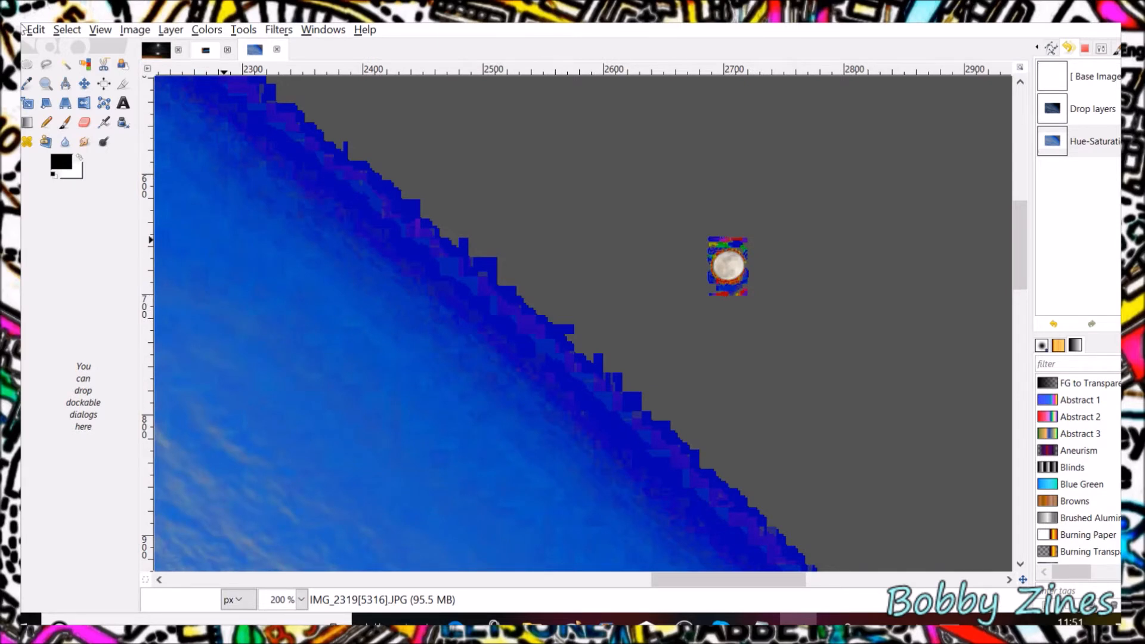
- Bring up the moonlit beach photo through the File menu
{"action": "left_click", "coordinate": [34, 29]}
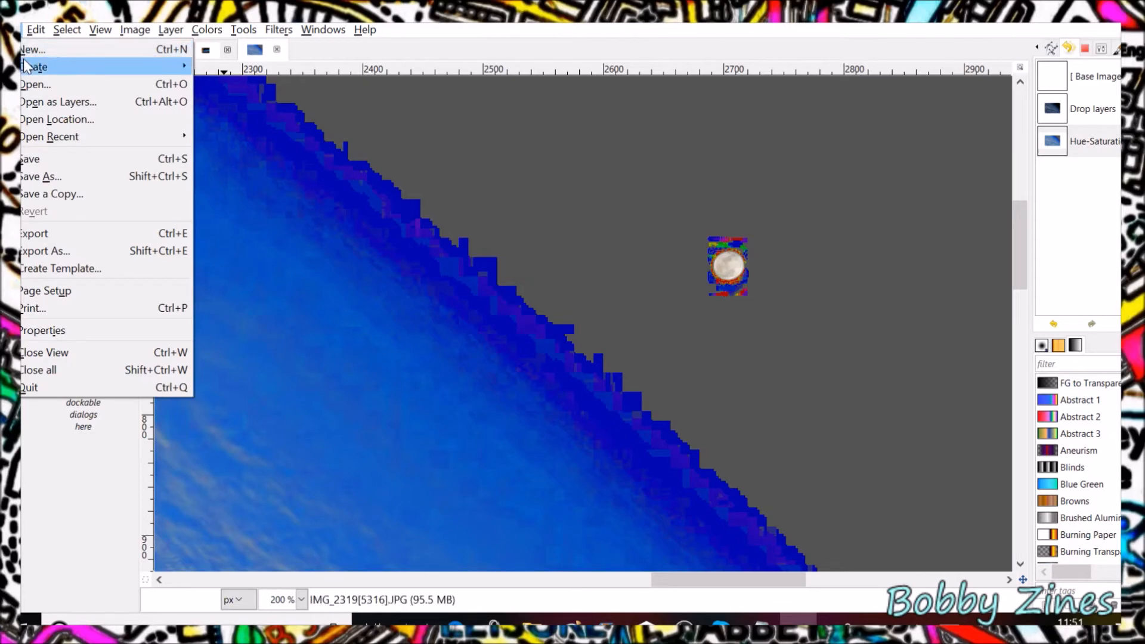
{"action": "left_click", "coordinate": [33, 49]}
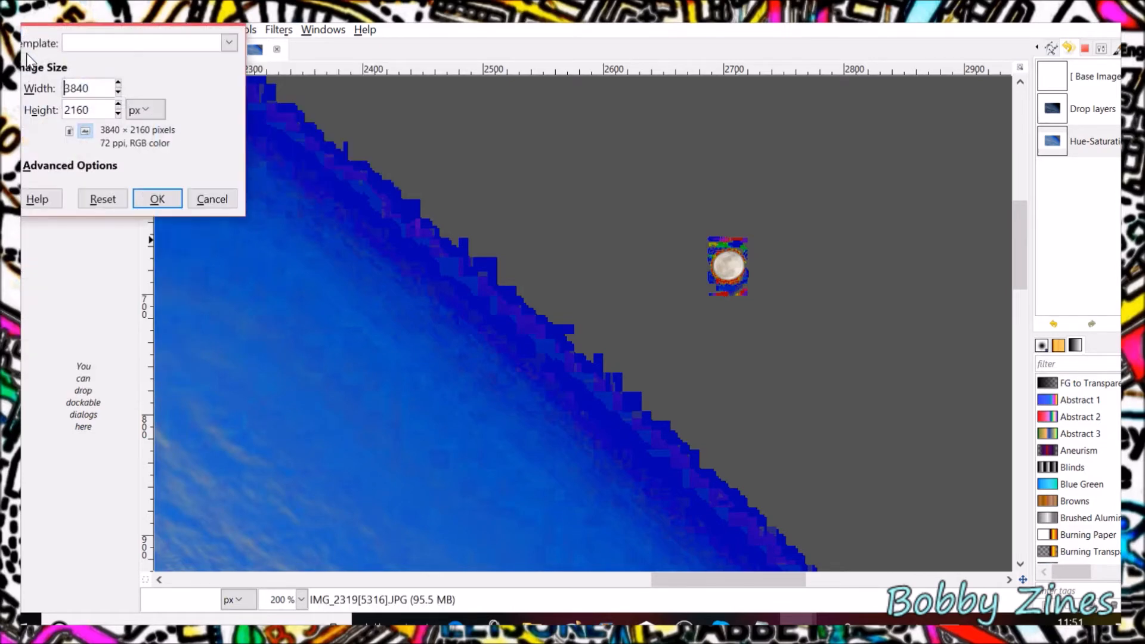
{"action": "left_click", "coordinate": [156, 198]}
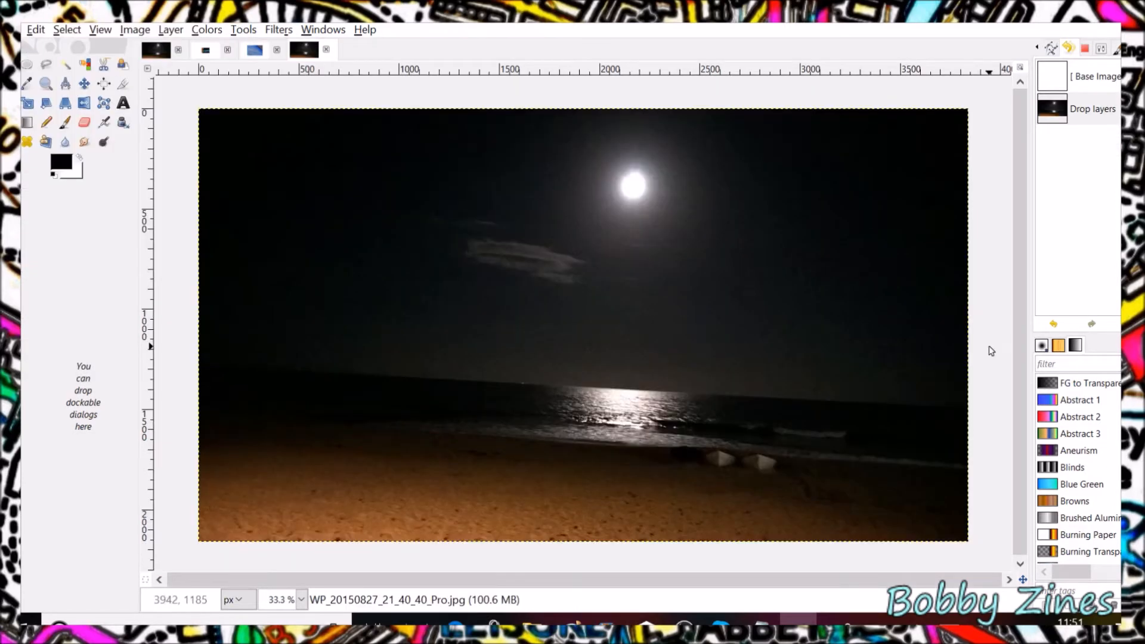
{"action": "mouse_move", "coordinate": [622, 195]}
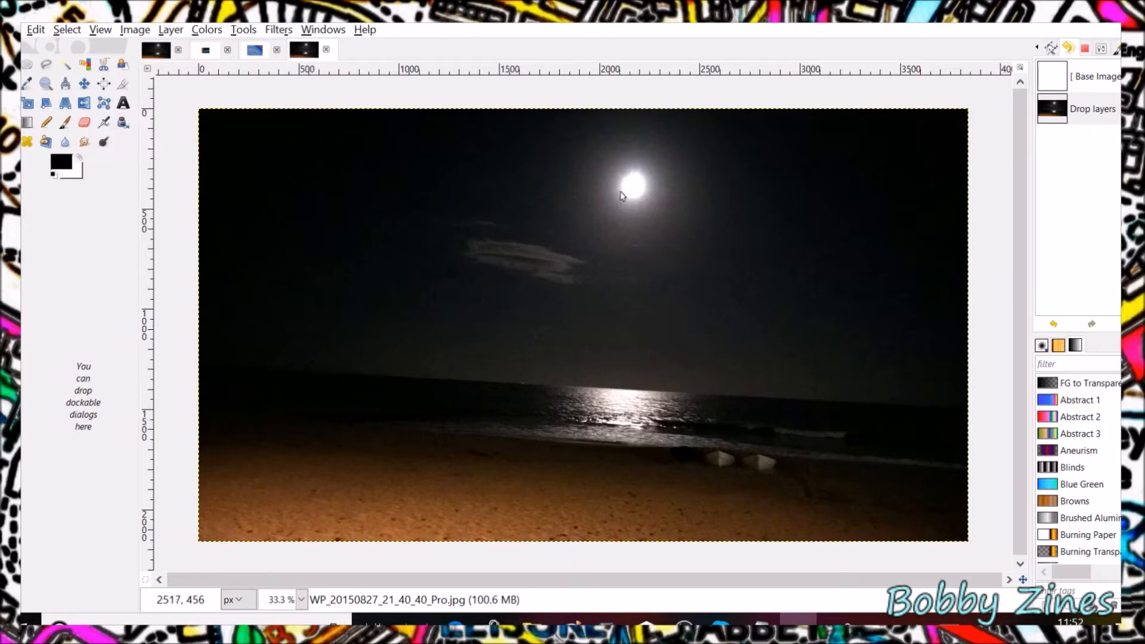
{"action": "mouse_move", "coordinate": [581, 344]}
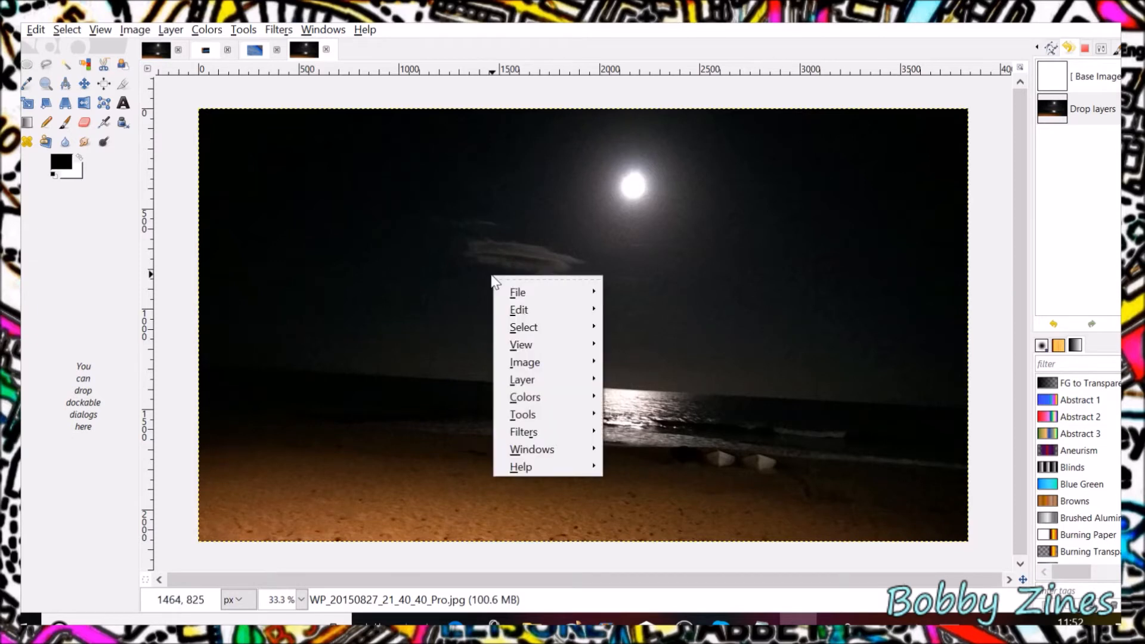
{"action": "mouse_move", "coordinate": [548, 402]}
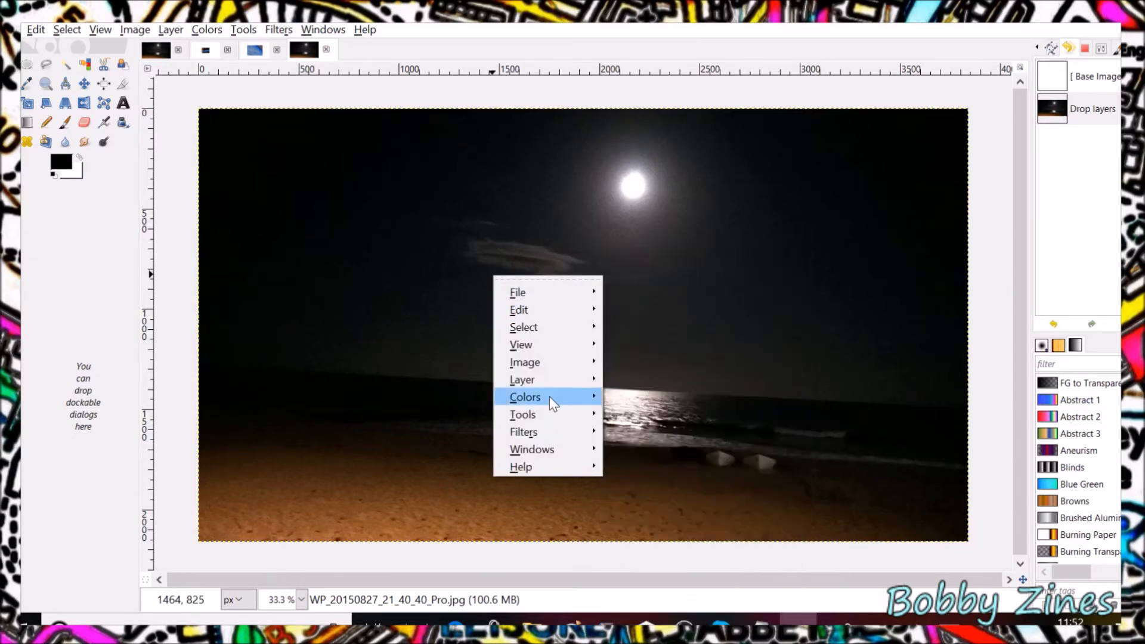
- Open Colors > Hue-Saturation on the moonlit beach photo
{"action": "left_click", "coordinate": [524, 397]}
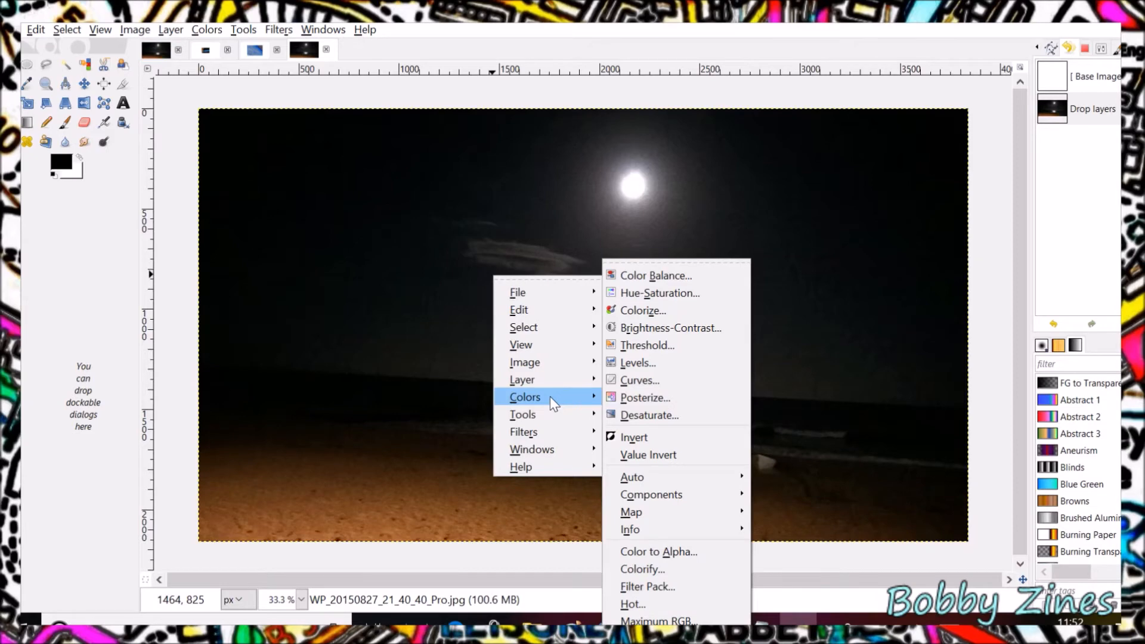
{"action": "mouse_move", "coordinate": [669, 327]}
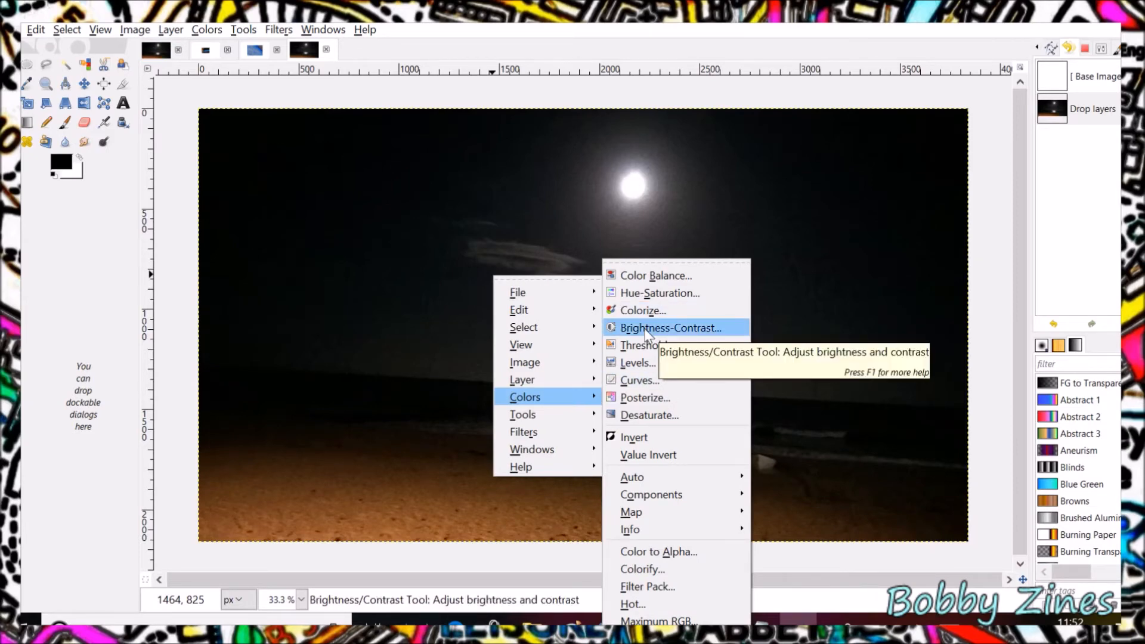
{"action": "mouse_move", "coordinate": [660, 293]}
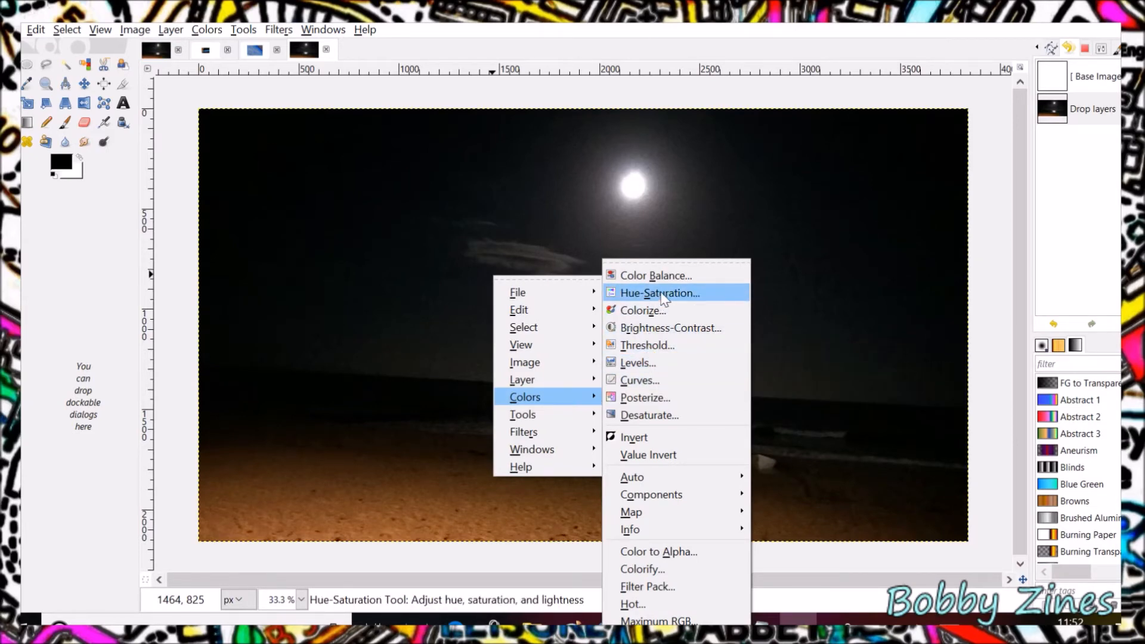
{"action": "left_click", "coordinate": [658, 293]}
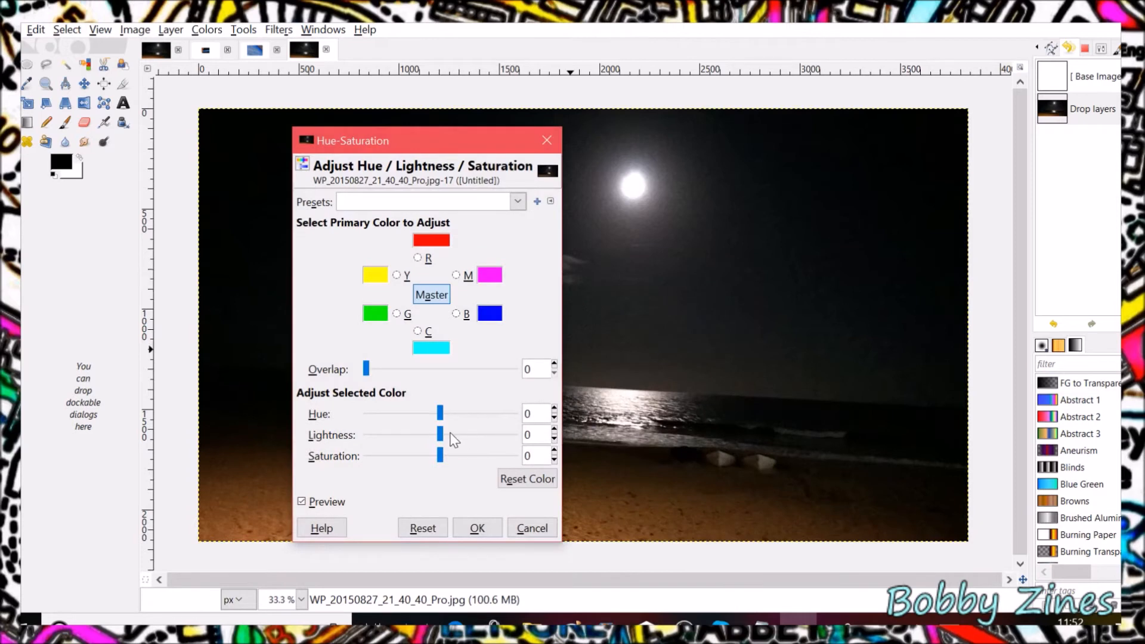
- Drag the beach photo's lightness up through 18, 47 and 88 to 89
{"action": "left_click_drag", "start_coordinate": [439, 434], "coordinate": [453, 435]}
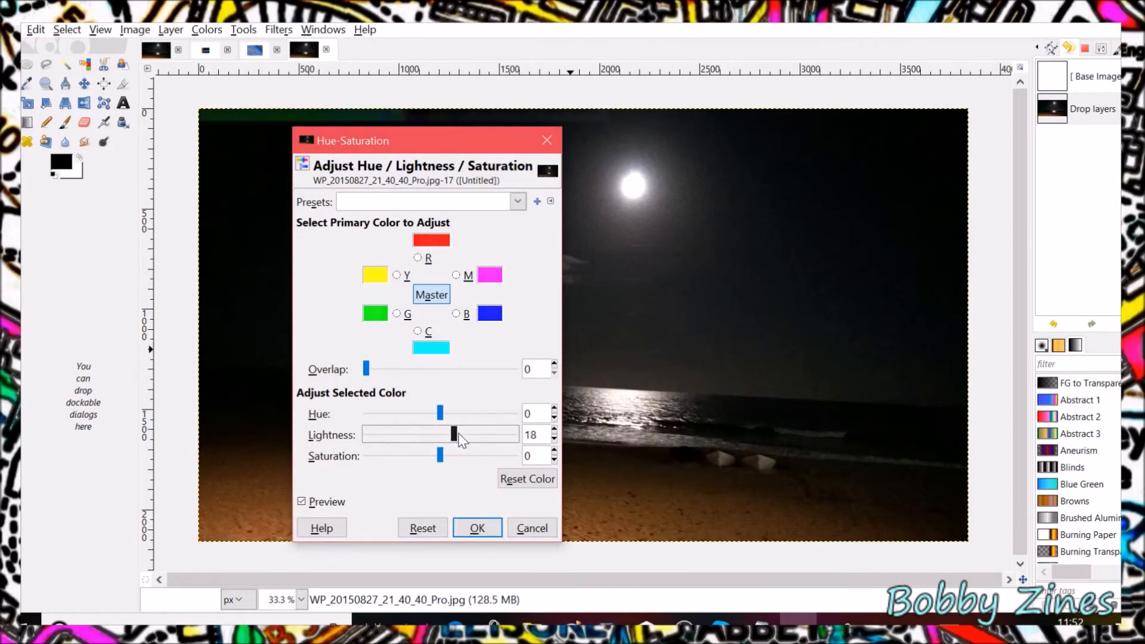
{"action": "left_click_drag", "start_coordinate": [453, 435], "coordinate": [475, 435]}
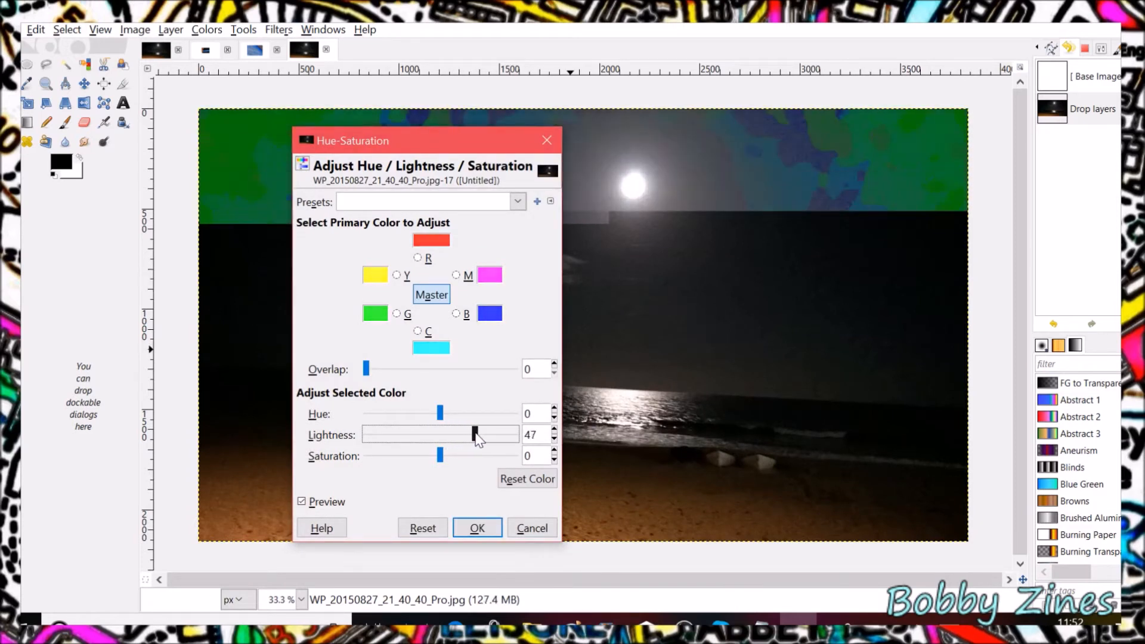
{"action": "left_click_drag", "start_coordinate": [475, 434], "coordinate": [507, 435]}
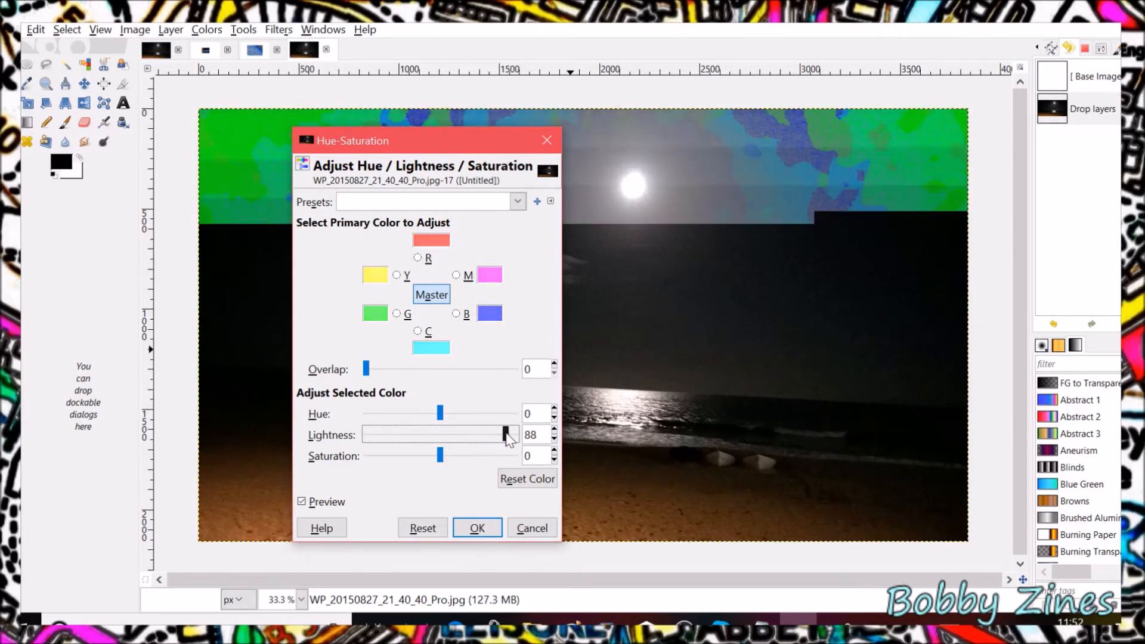
{"action": "left_click_drag", "start_coordinate": [503, 435], "coordinate": [507, 435]}
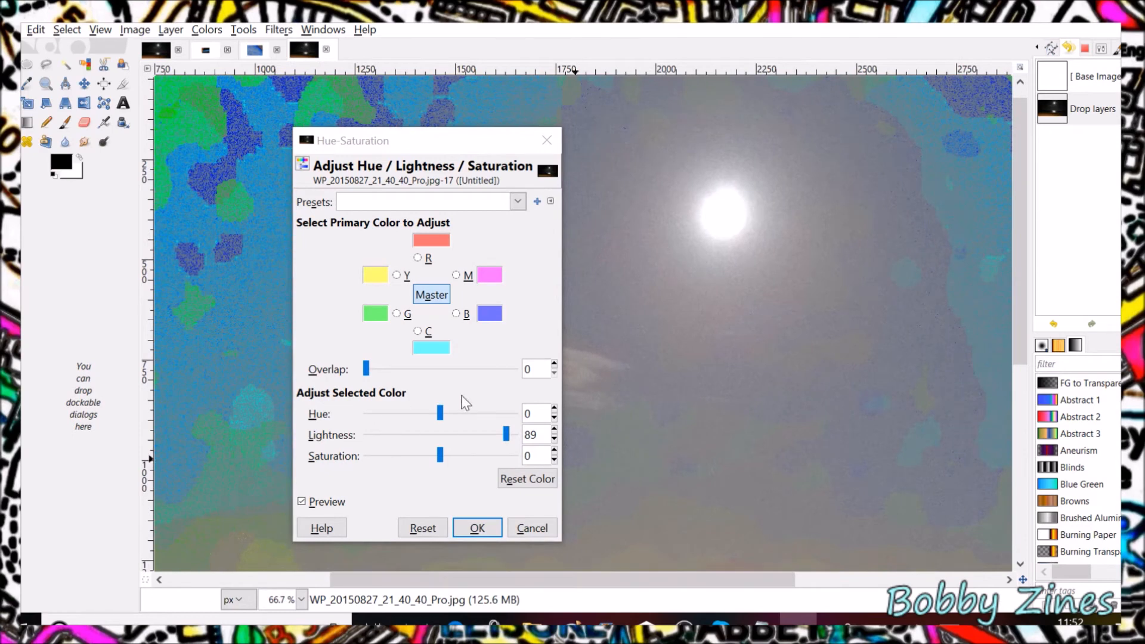
- Set hue to 90 and saturation to 70 on the beach photo, then confirm
{"action": "left_click_drag", "start_coordinate": [438, 413], "coordinate": [437, 414]}
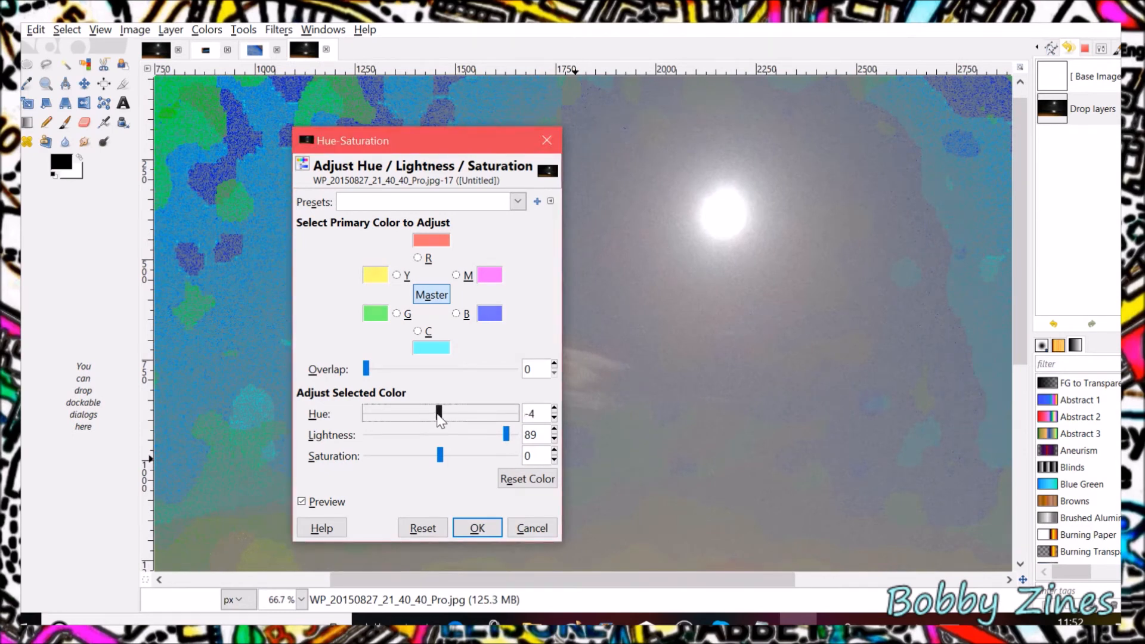
{"action": "left_click_drag", "start_coordinate": [439, 413], "coordinate": [364, 413]}
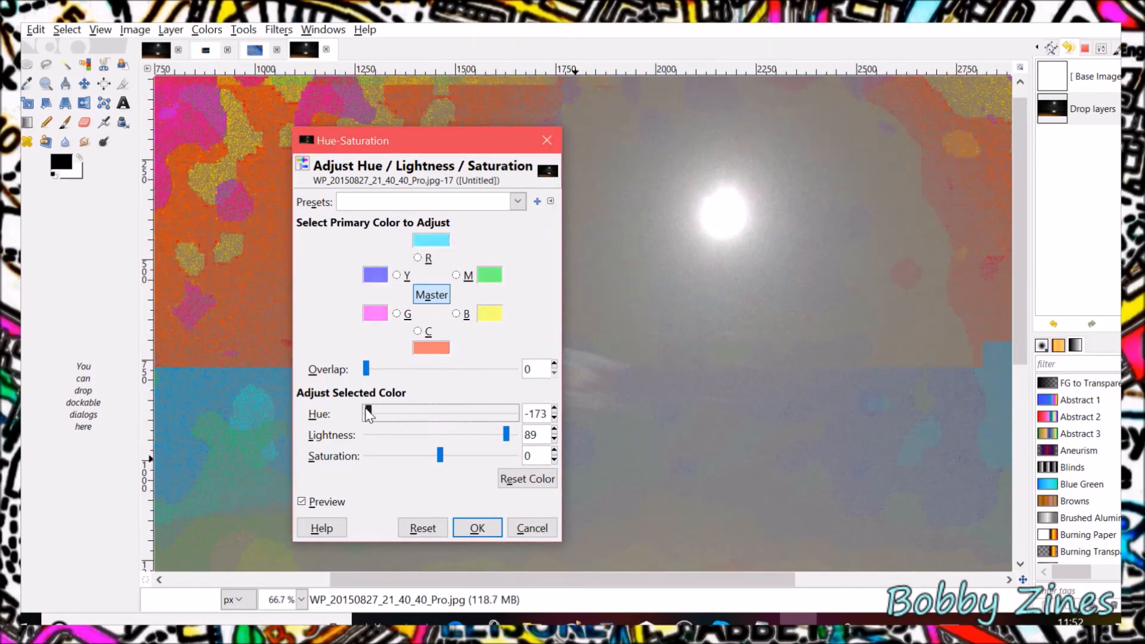
{"action": "left_click_drag", "start_coordinate": [368, 413], "coordinate": [477, 413]}
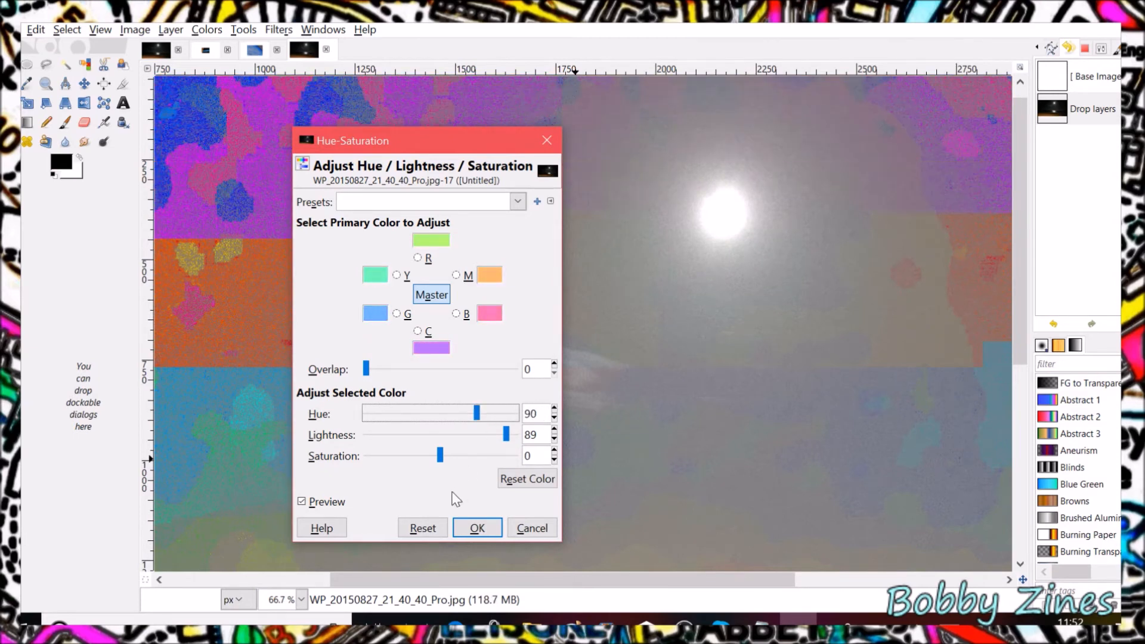
{"action": "left_click_drag", "start_coordinate": [438, 455], "coordinate": [406, 455]}
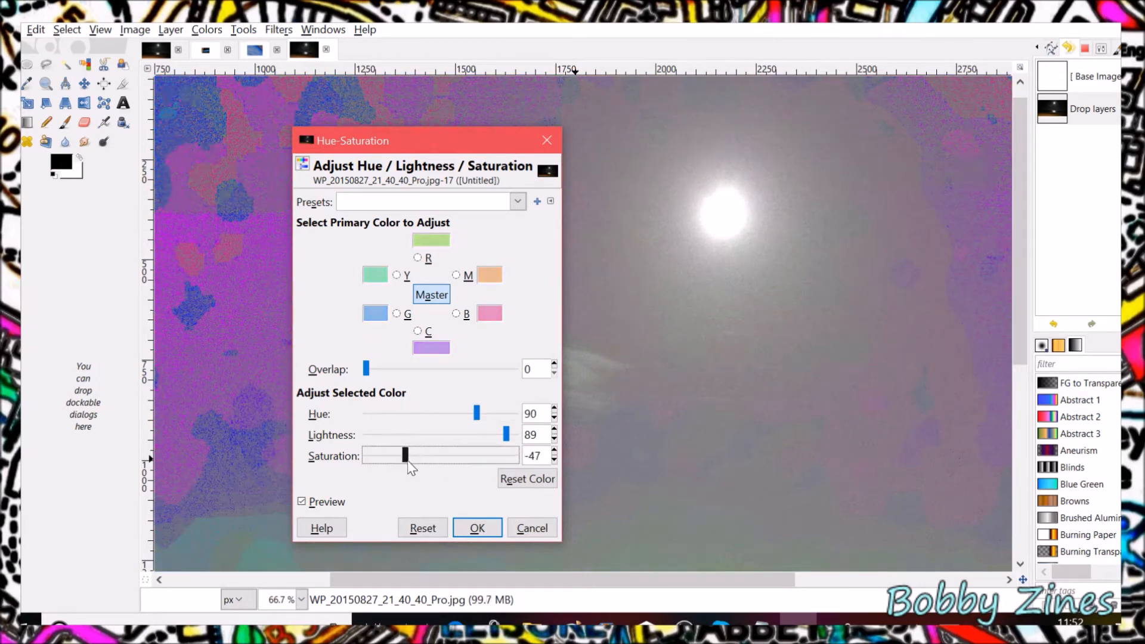
{"action": "left_click_drag", "start_coordinate": [405, 455], "coordinate": [491, 455]}
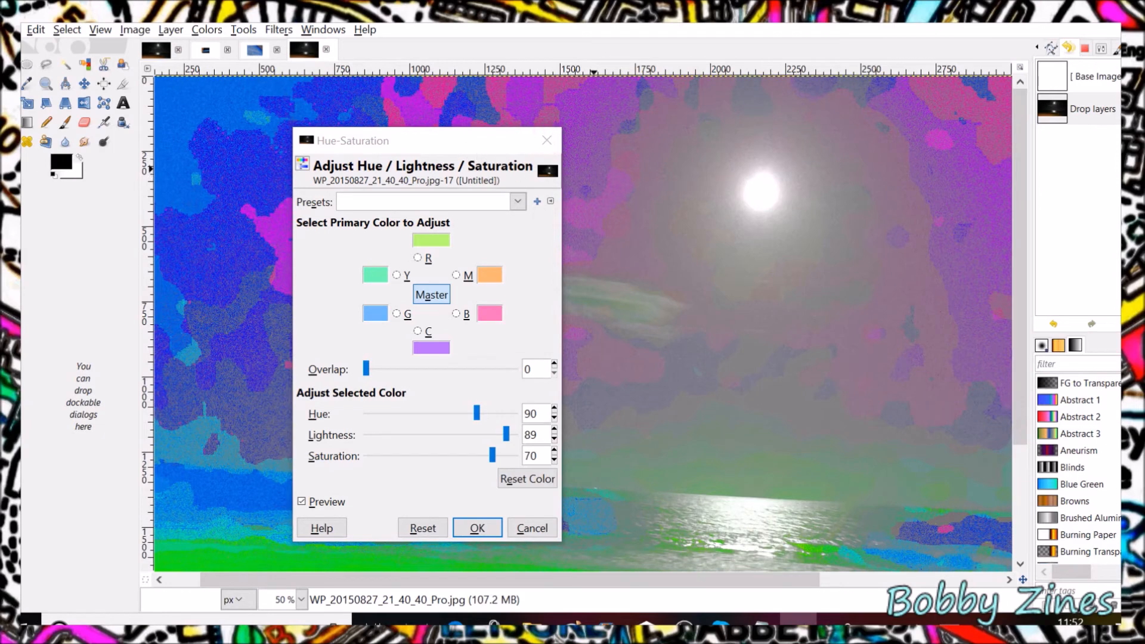
{"action": "left_click", "coordinate": [476, 527]}
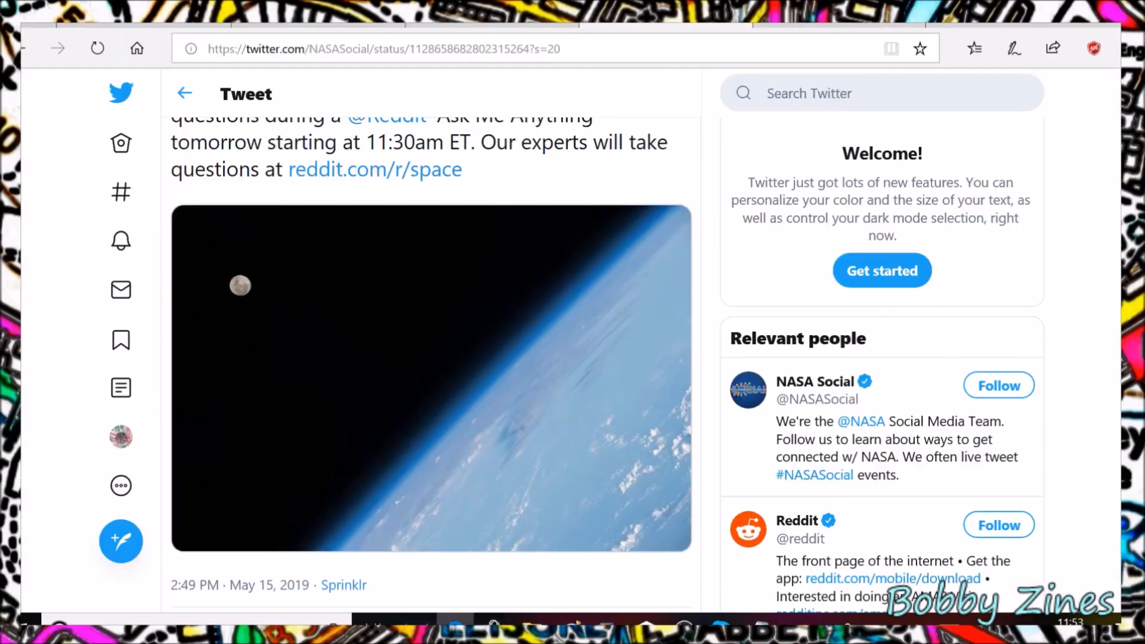
{"action": "mouse_move", "coordinate": [505, 239]}
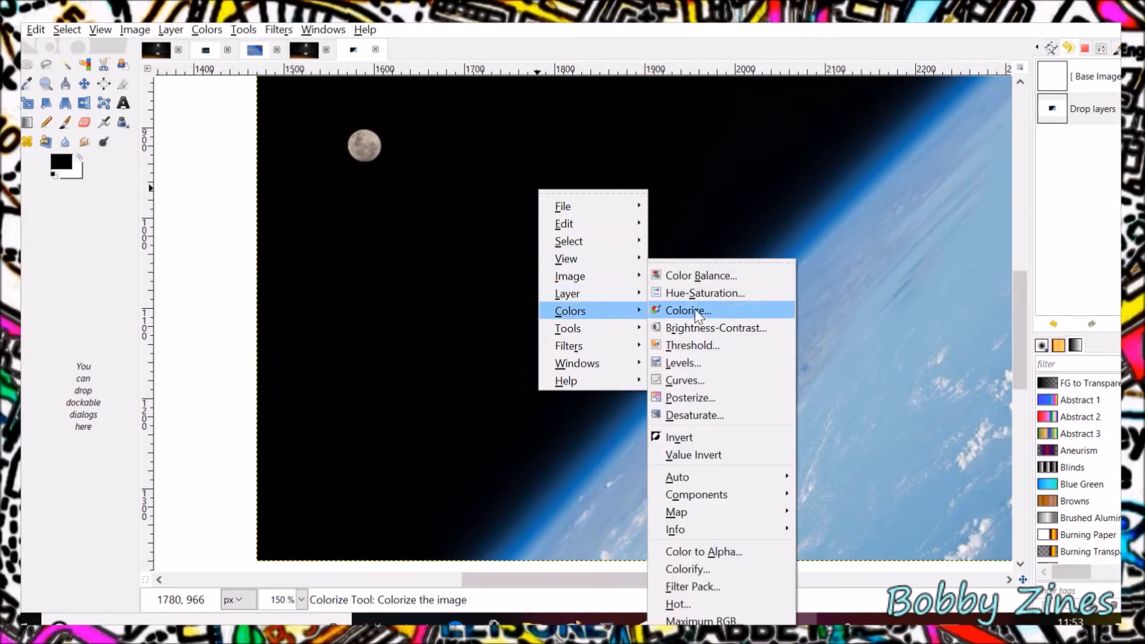
- Raise the NASA space photo's Hue-Saturation lightness to 81 and click OK
{"action": "left_click", "coordinate": [704, 293]}
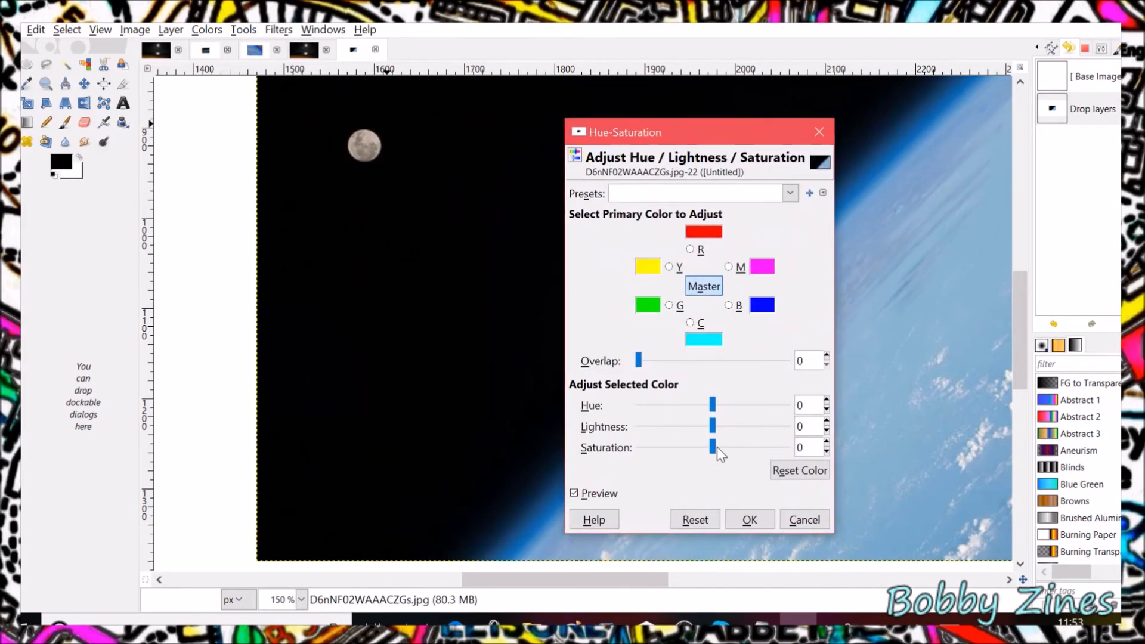
{"action": "left_click_drag", "start_coordinate": [713, 427], "coordinate": [728, 426]}
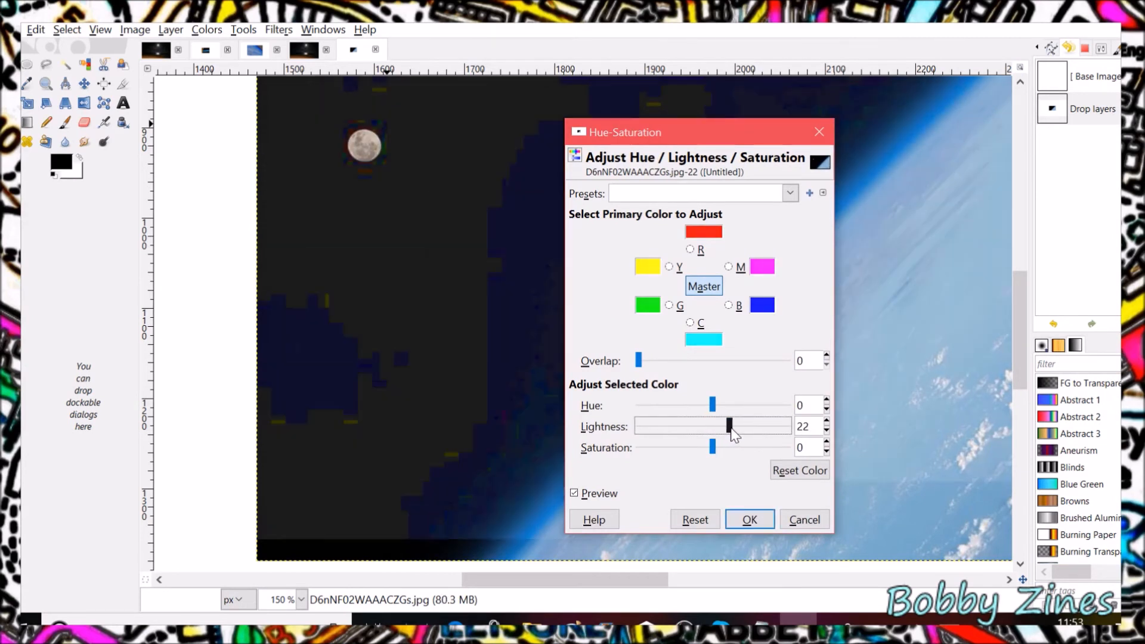
{"action": "left_click_drag", "start_coordinate": [728, 426], "coordinate": [746, 427]}
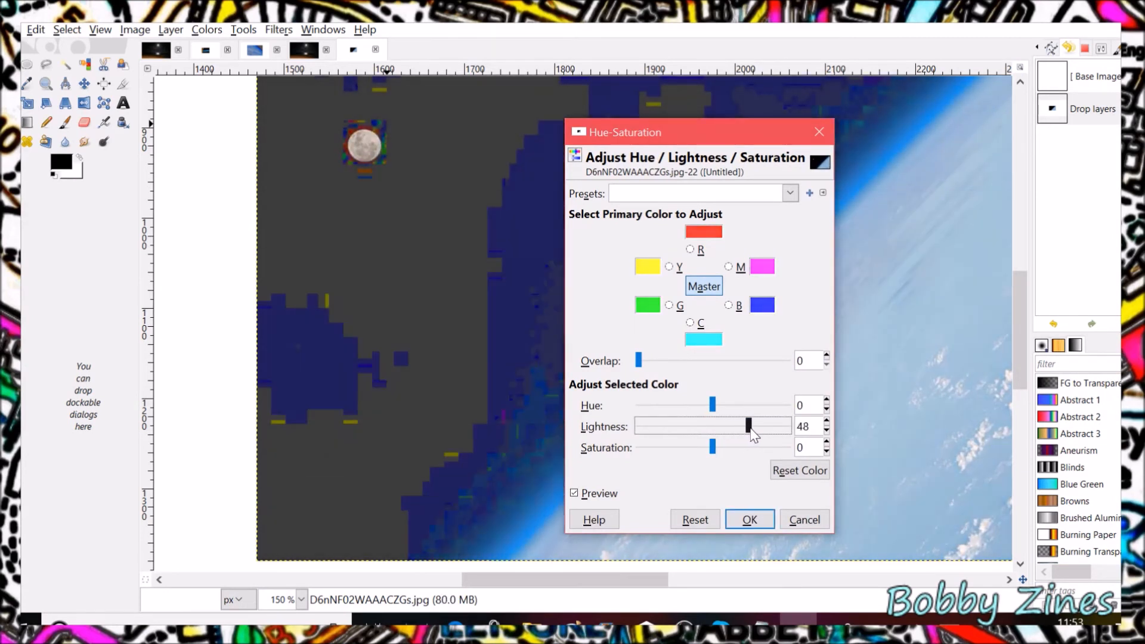
{"action": "left_click_drag", "start_coordinate": [746, 427], "coordinate": [775, 427]}
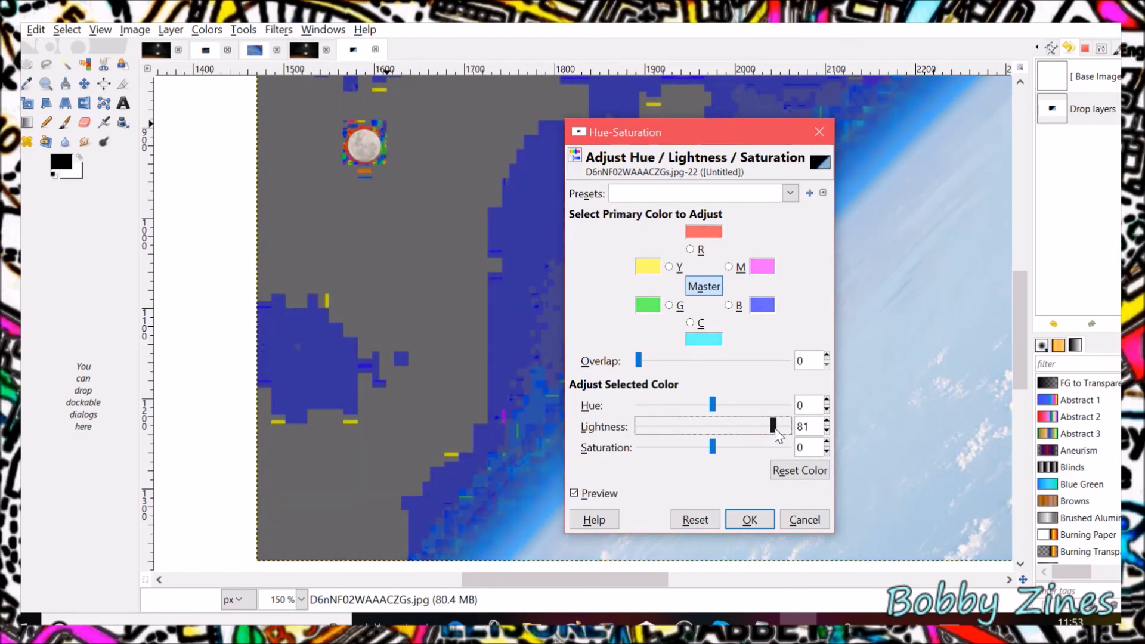
{"action": "left_click", "coordinate": [748, 520]}
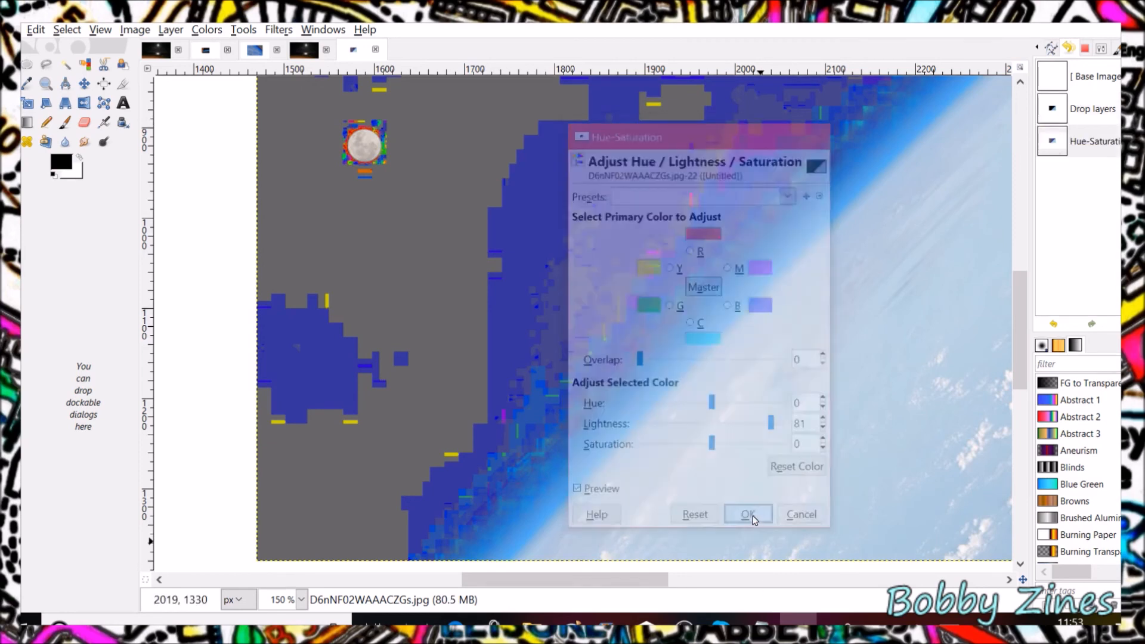
{"action": "left_click", "coordinate": [747, 514]}
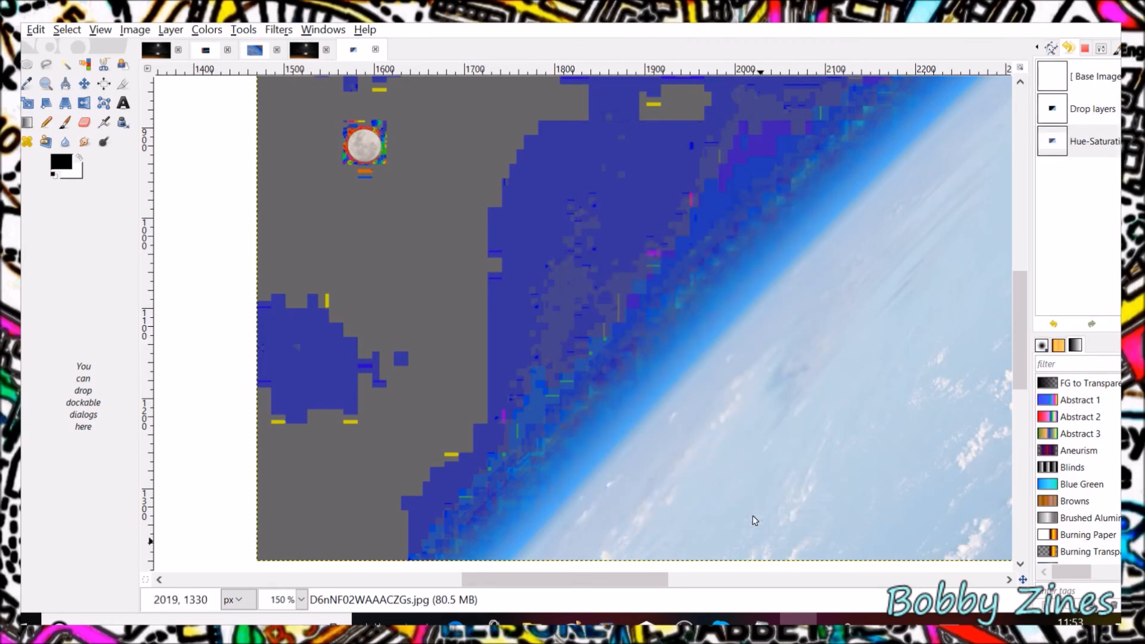
{"action": "mouse_move", "coordinate": [534, 218]}
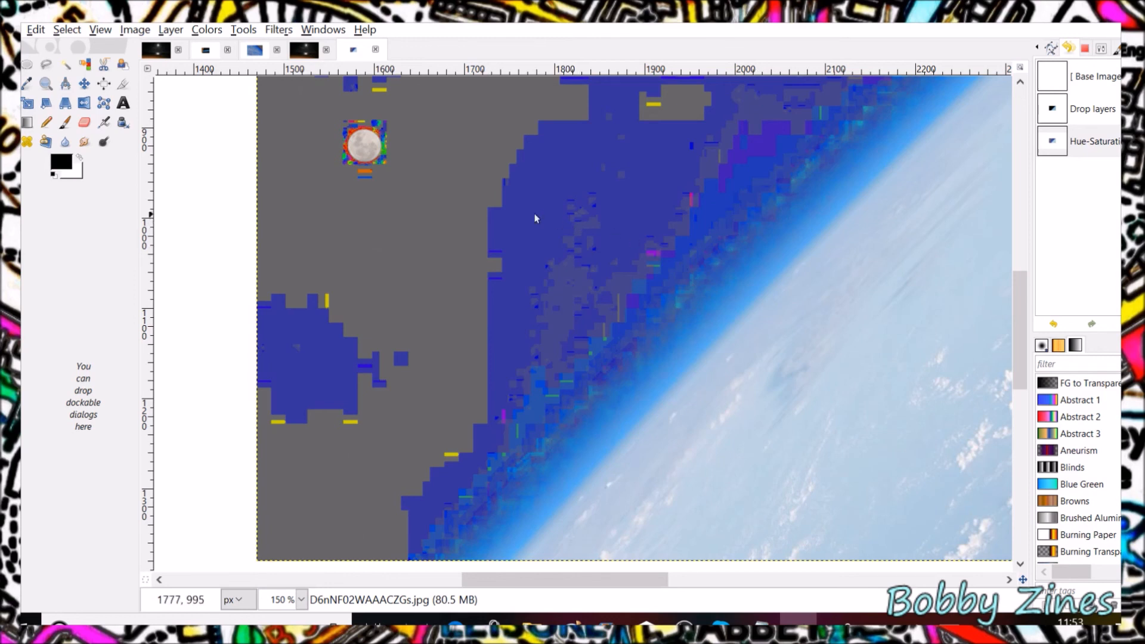
{"action": "mouse_move", "coordinate": [390, 180]}
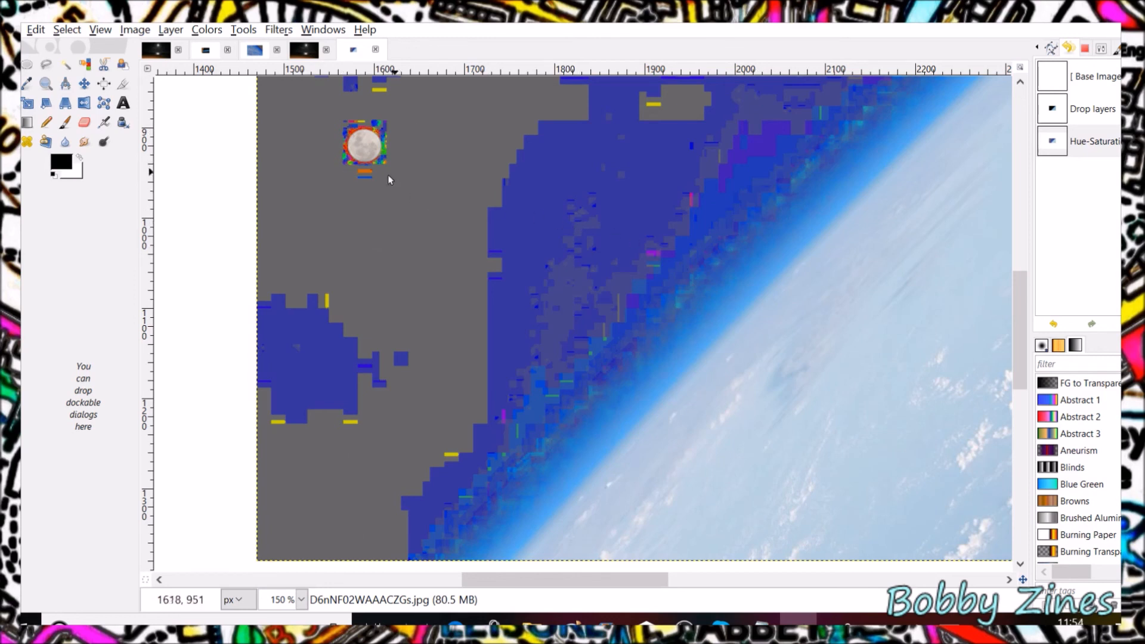
{"action": "mouse_move", "coordinate": [448, 254]}
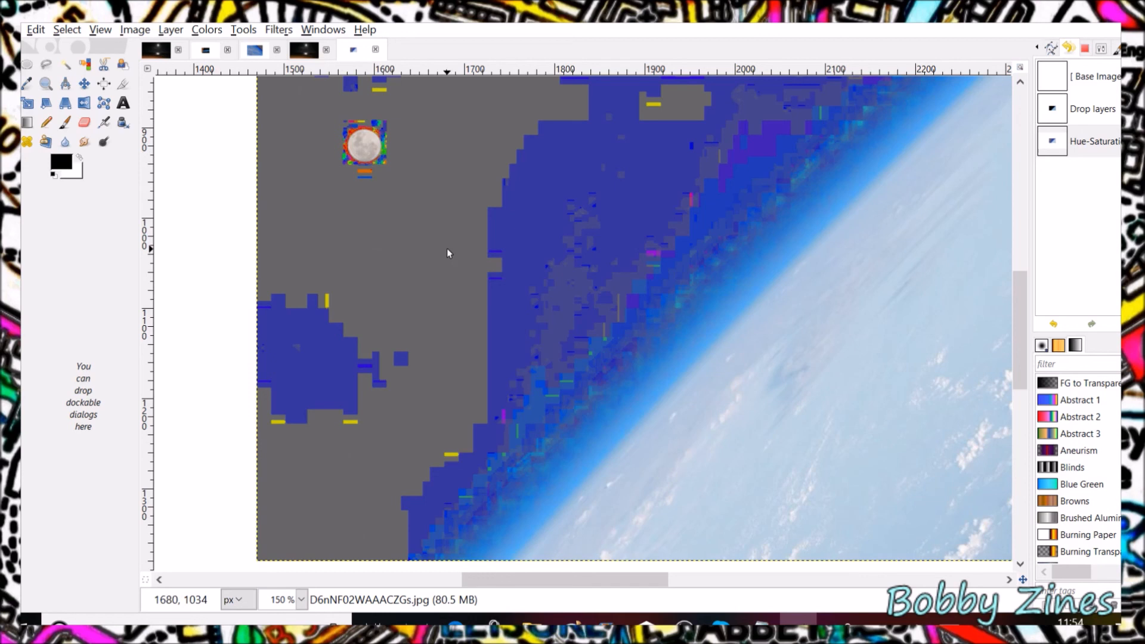